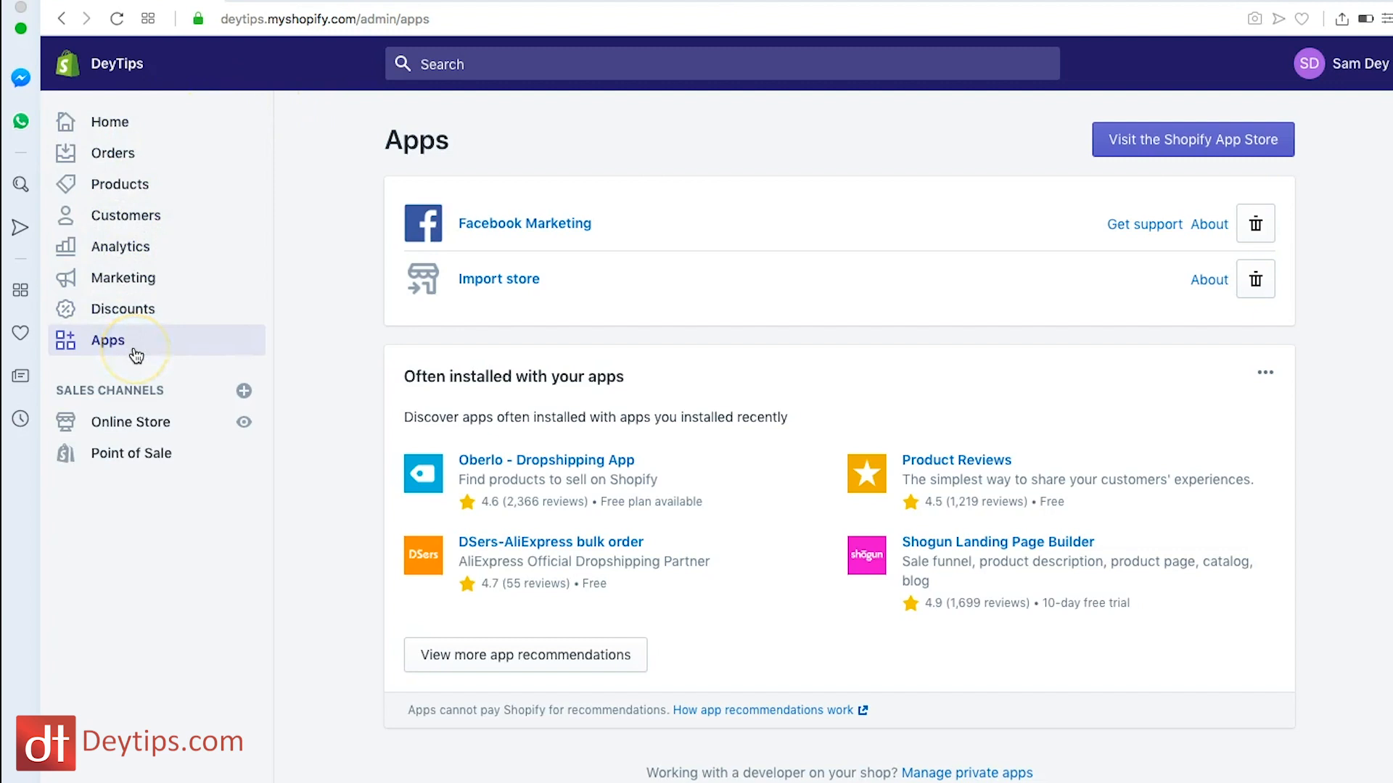
Find Etsy Marketplace Integration by CedCommerce in the Shopify App Store and open its listing.
click(1192, 139)
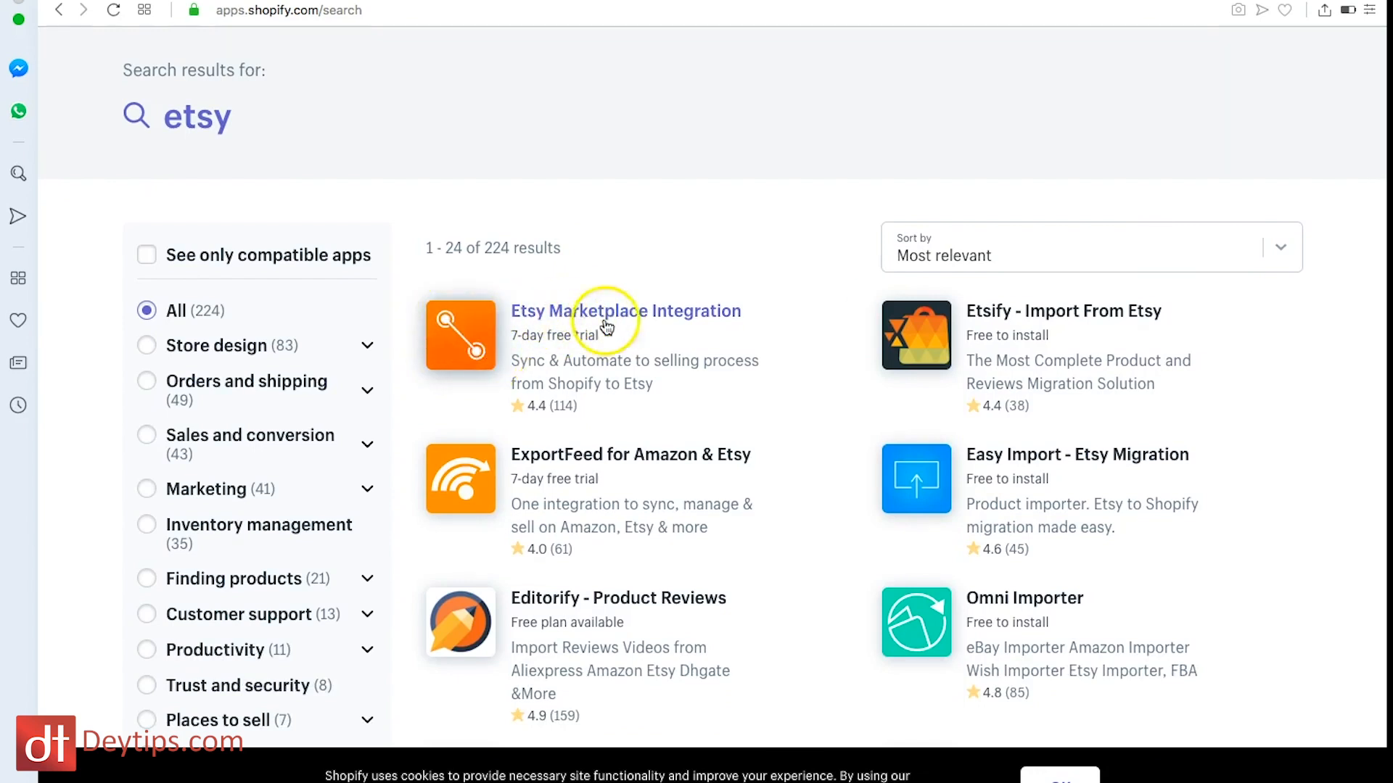
click(623, 311)
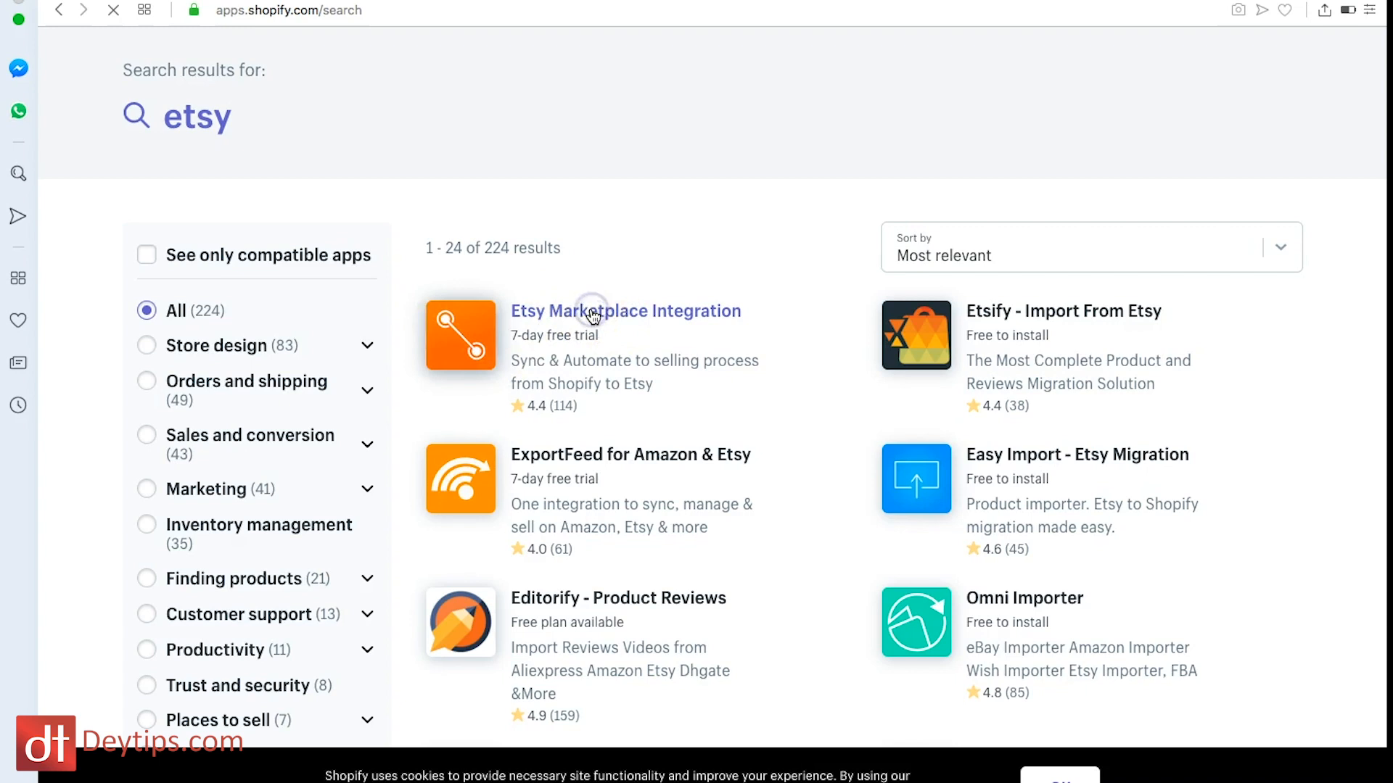
click(625, 310)
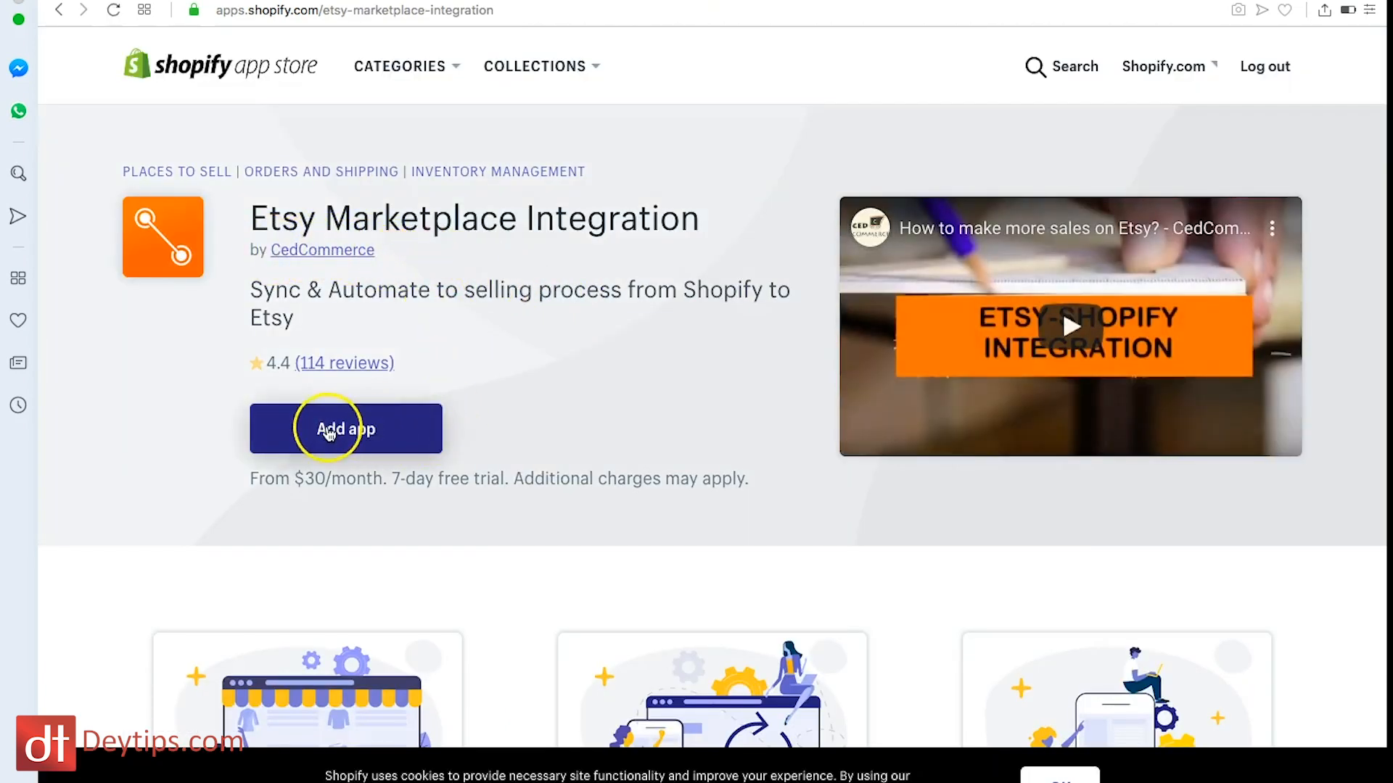
Install the Etsy Marketplace Integration app, reaching its Connect with Etsy page.
click(345, 430)
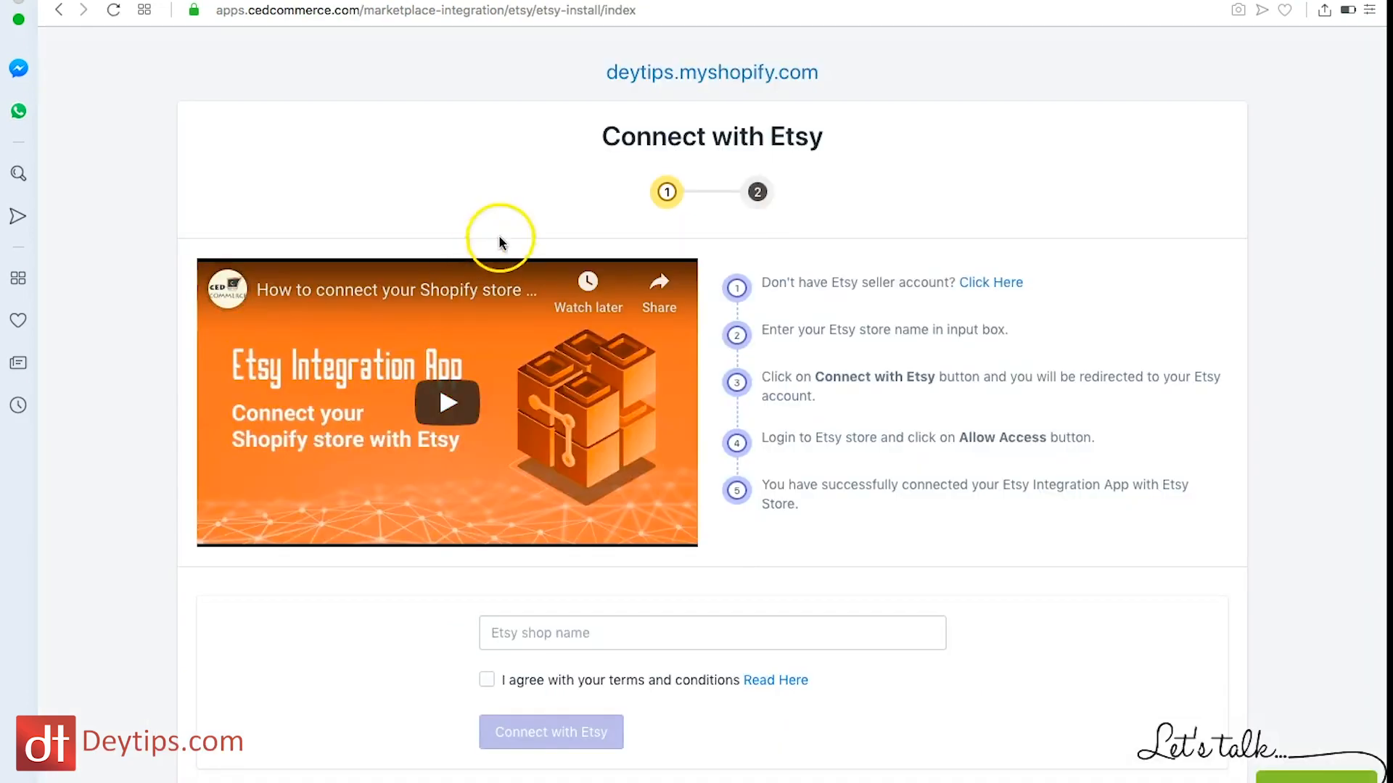
mouse_move(824, 198)
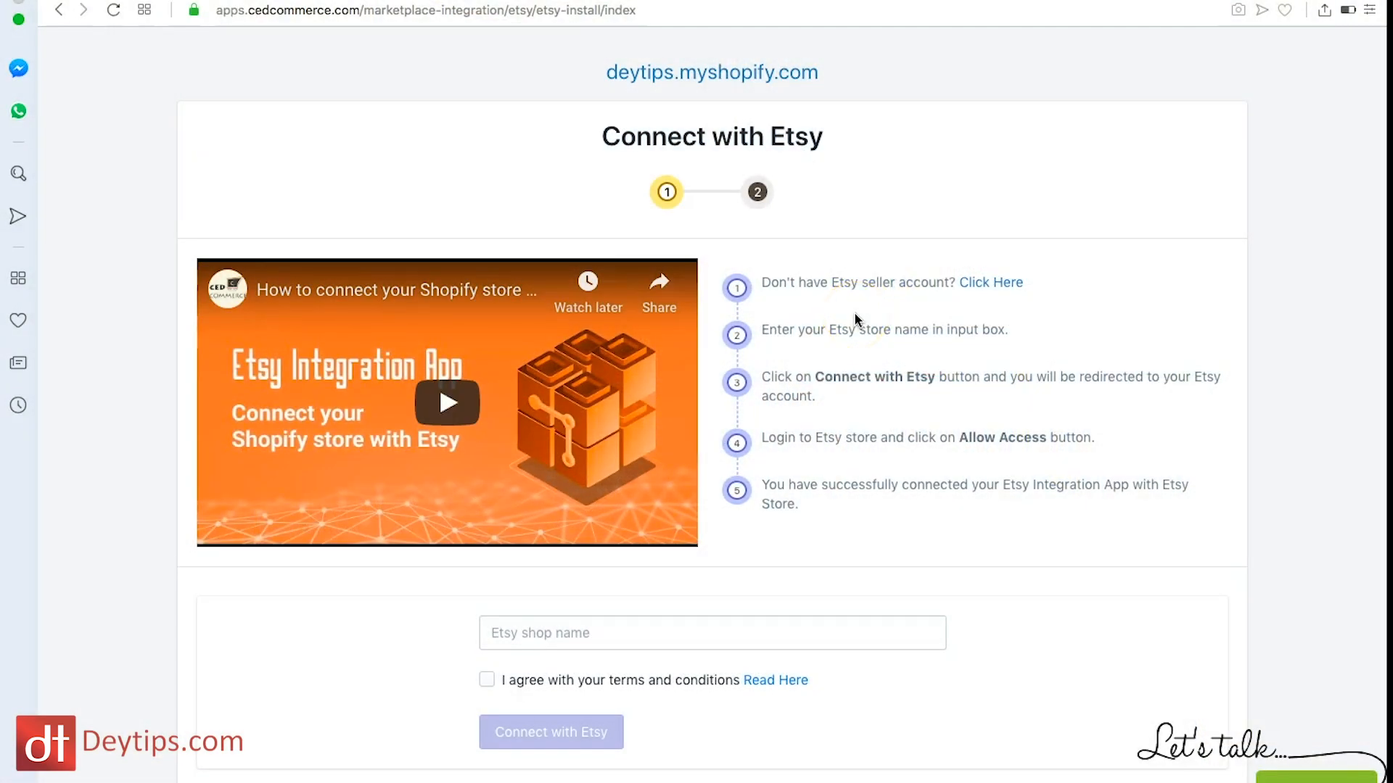
mouse_move(877, 271)
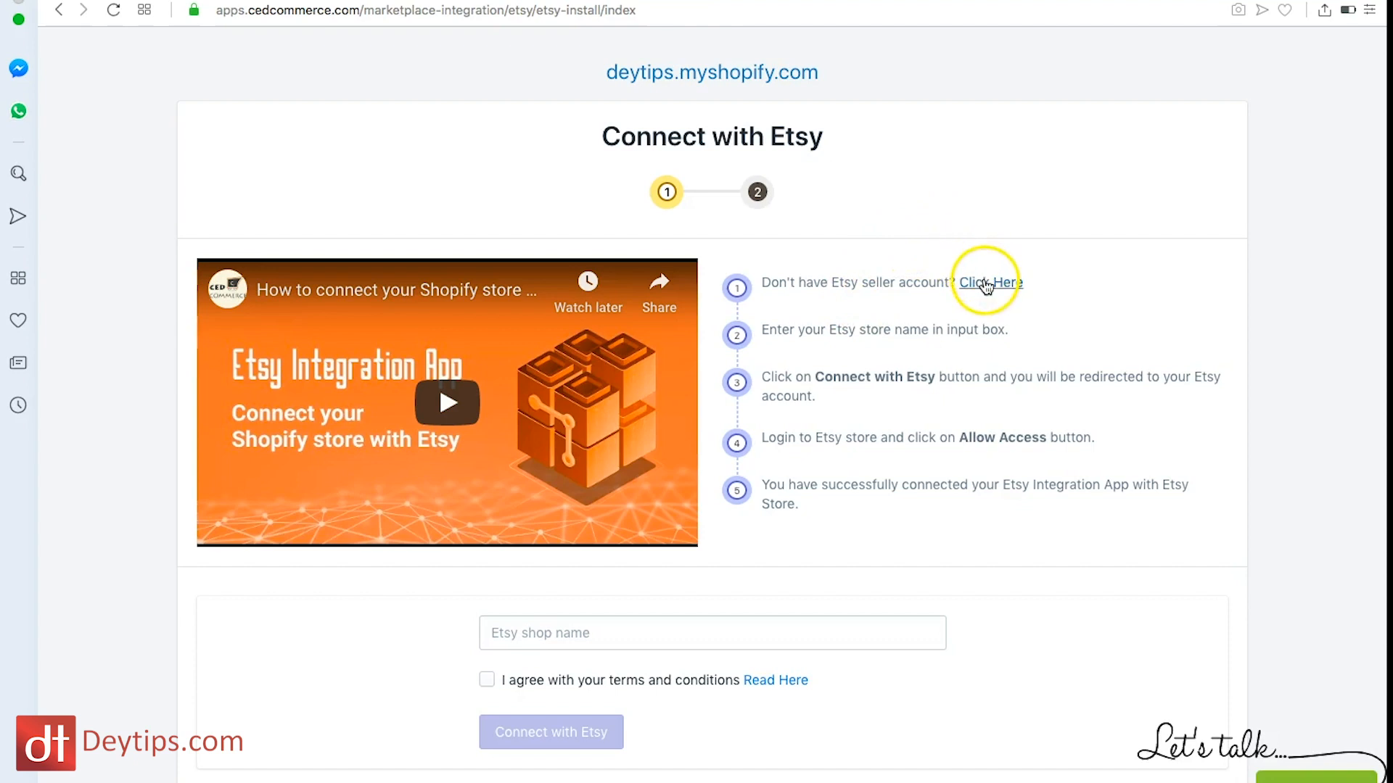
Start Etsy shop onboarding with the name samdey45 and confirm it is available.
click(988, 283)
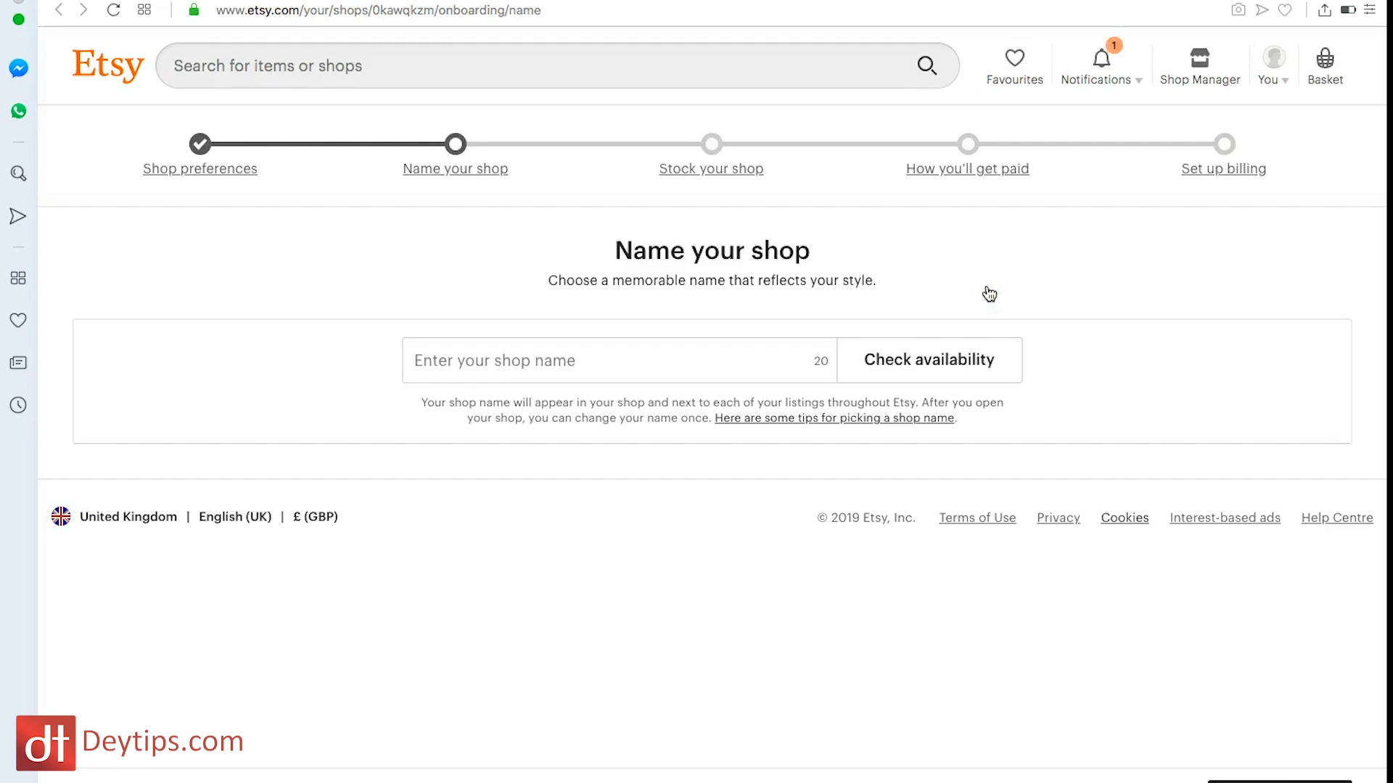
mouse_move(758, 168)
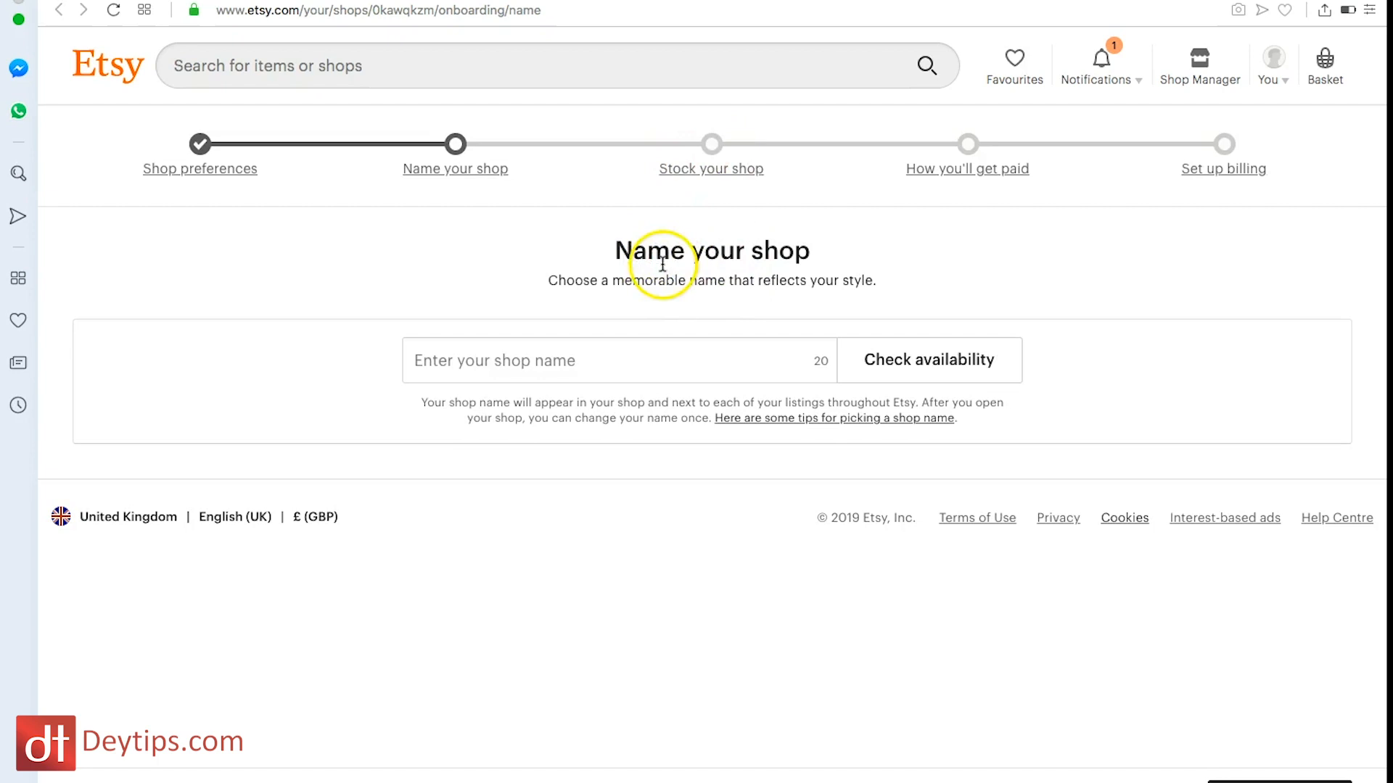
mouse_move(213, 161)
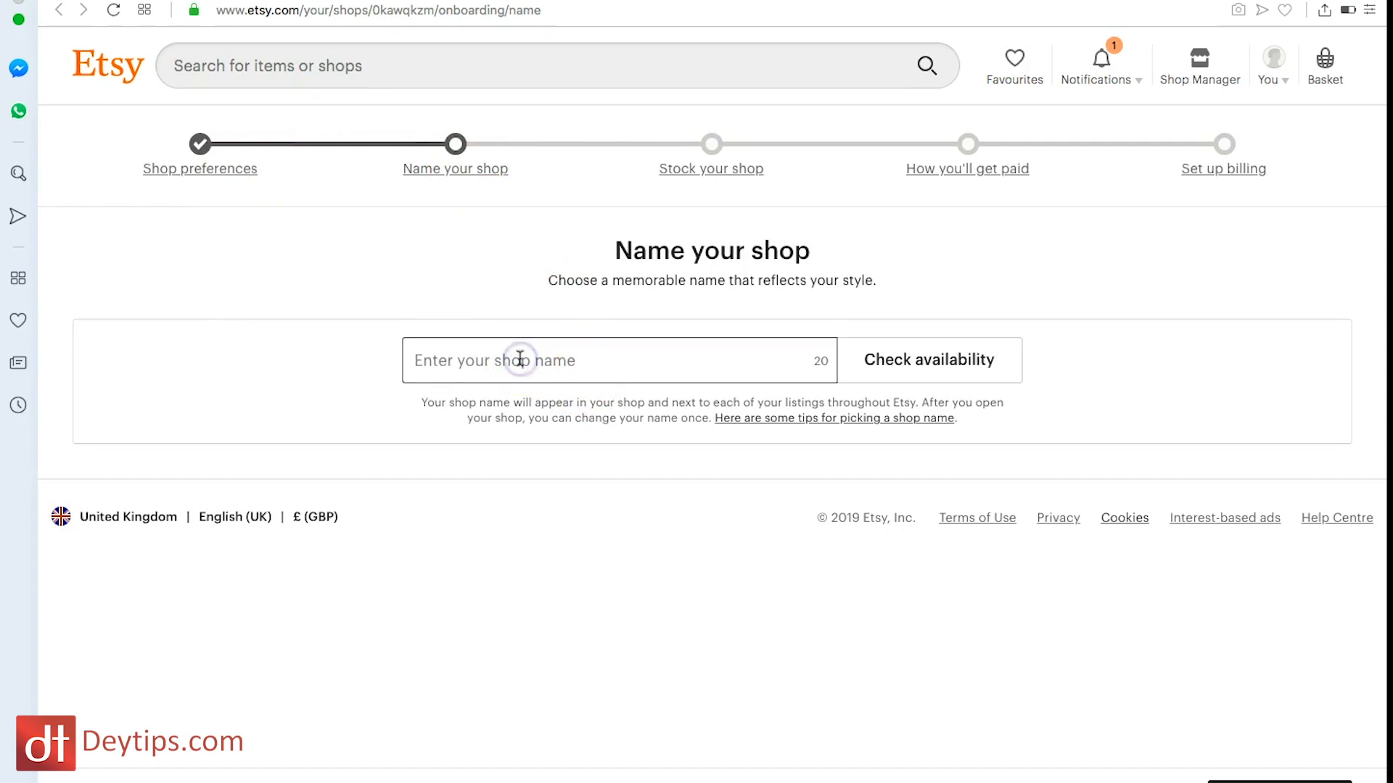
text(samdey4)
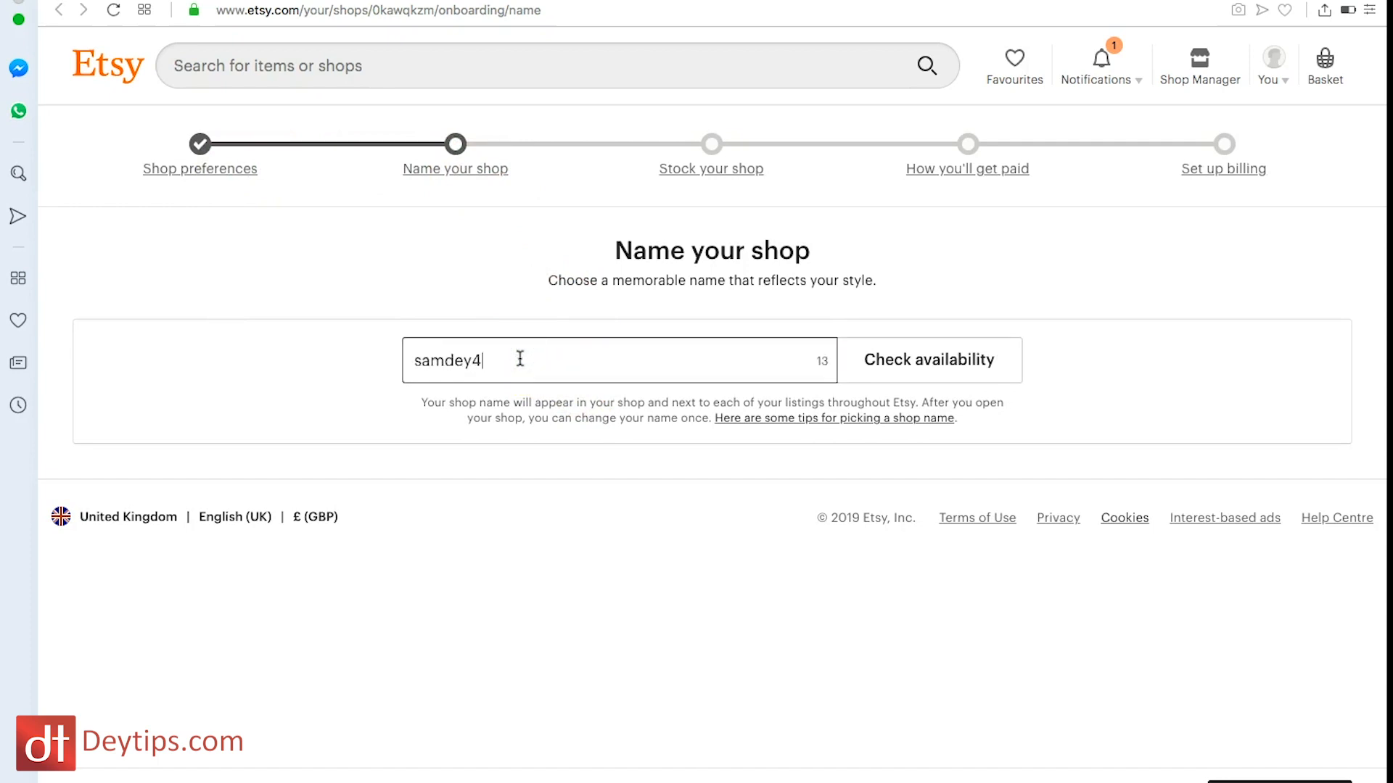
click(928, 360)
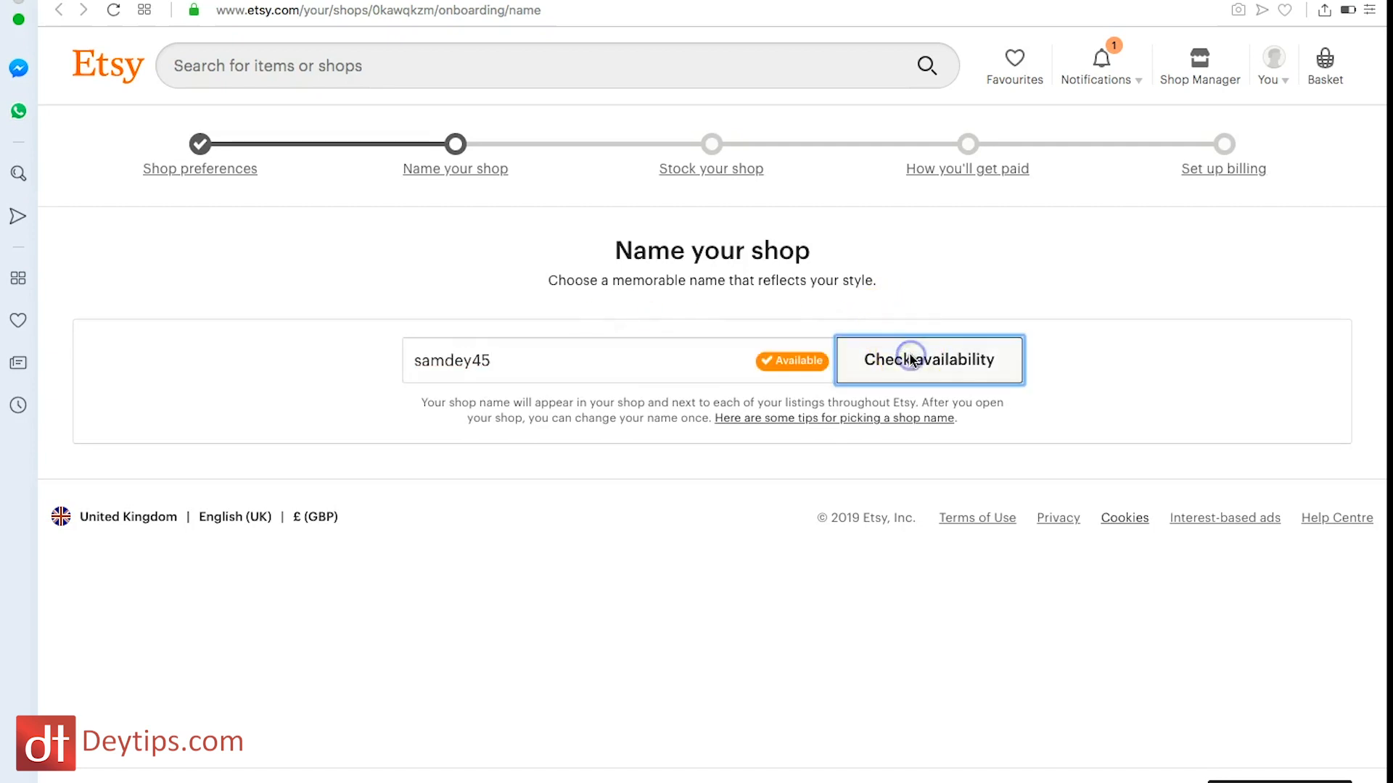
click(928, 360)
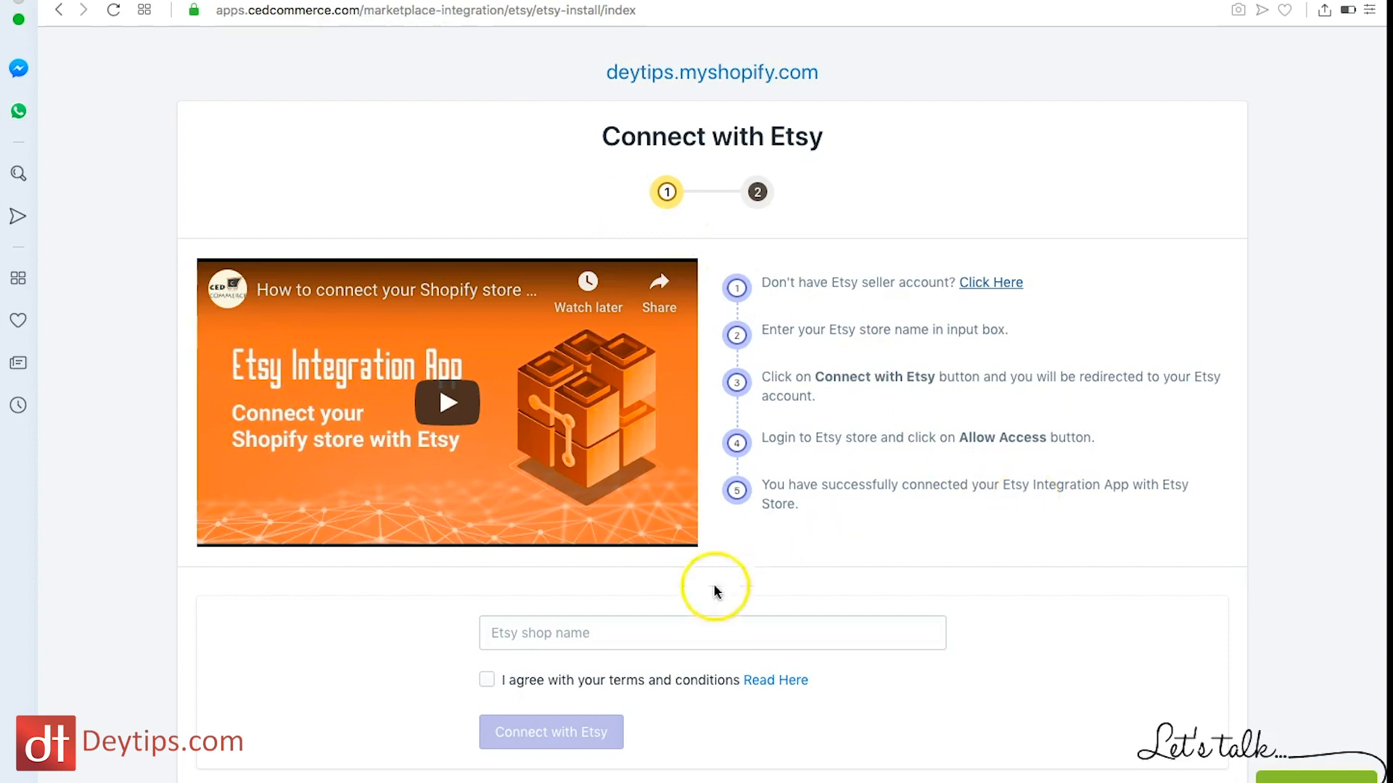
Connect shop samdey45 with terms accepted and authorise CedCommerce's access to the Etsy account.
text(samdey45)
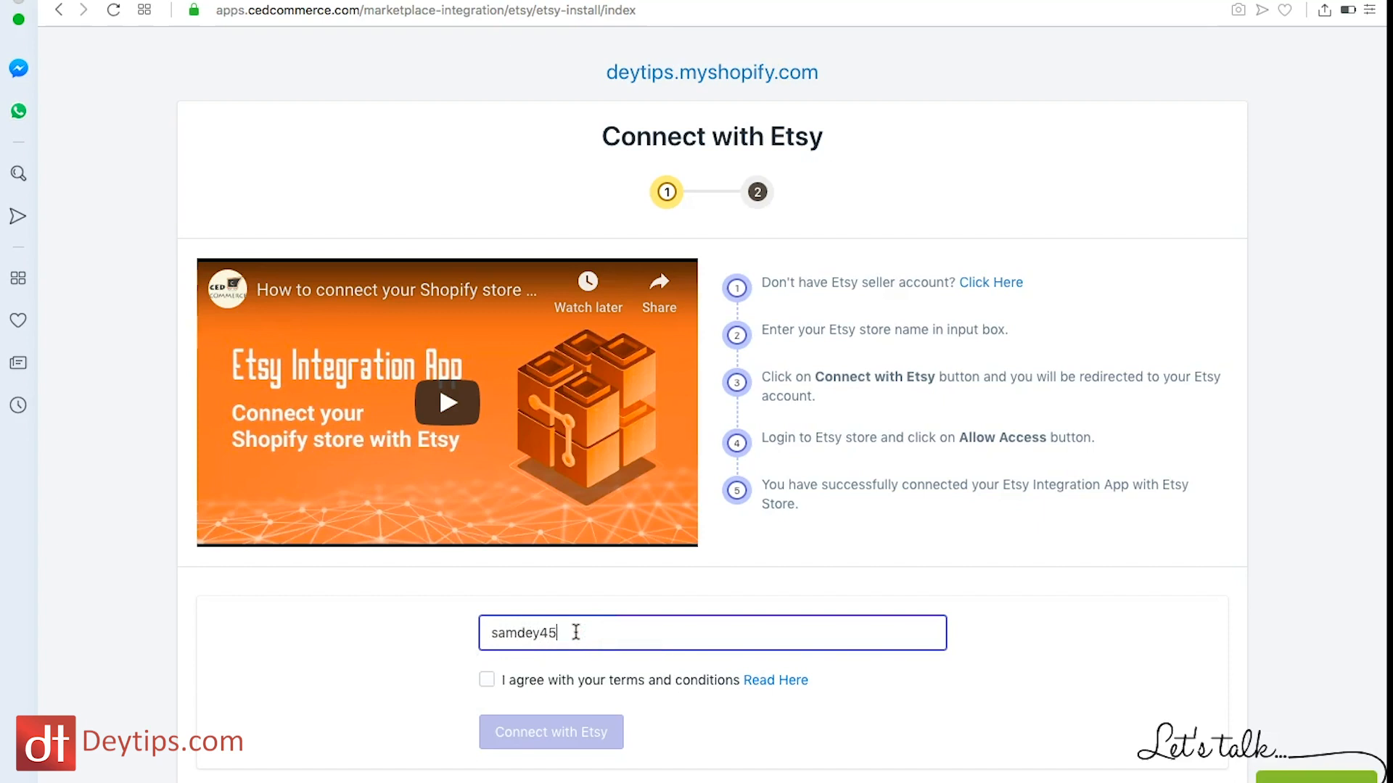
click(551, 732)
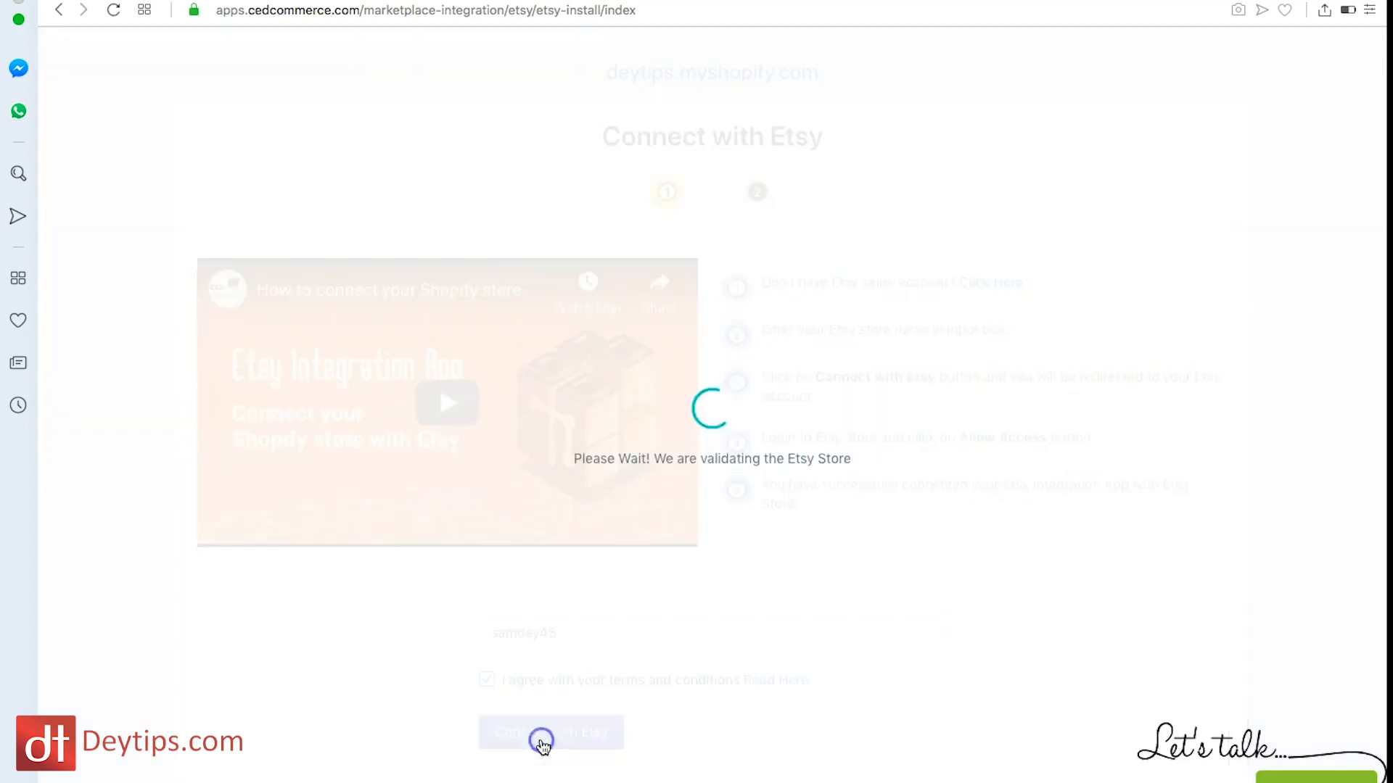
click(549, 731)
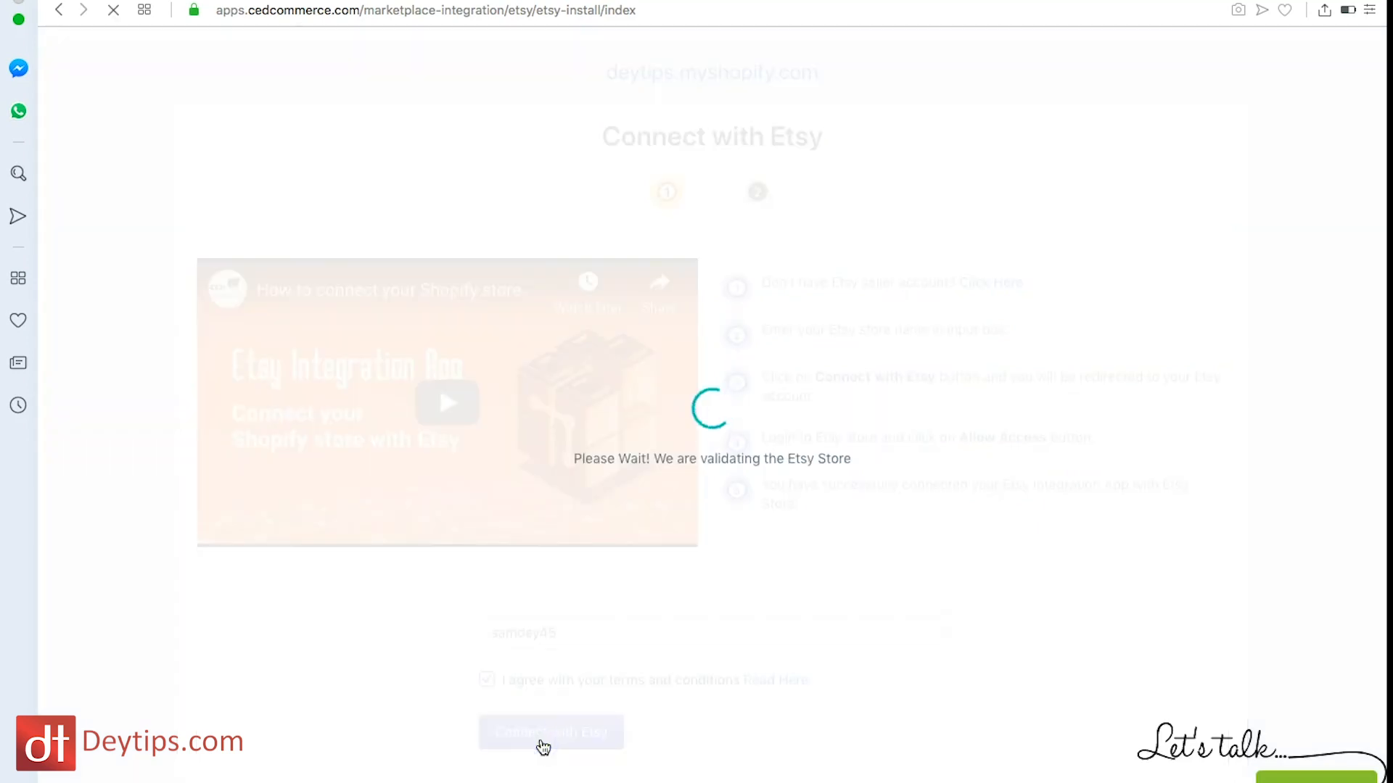
click(549, 731)
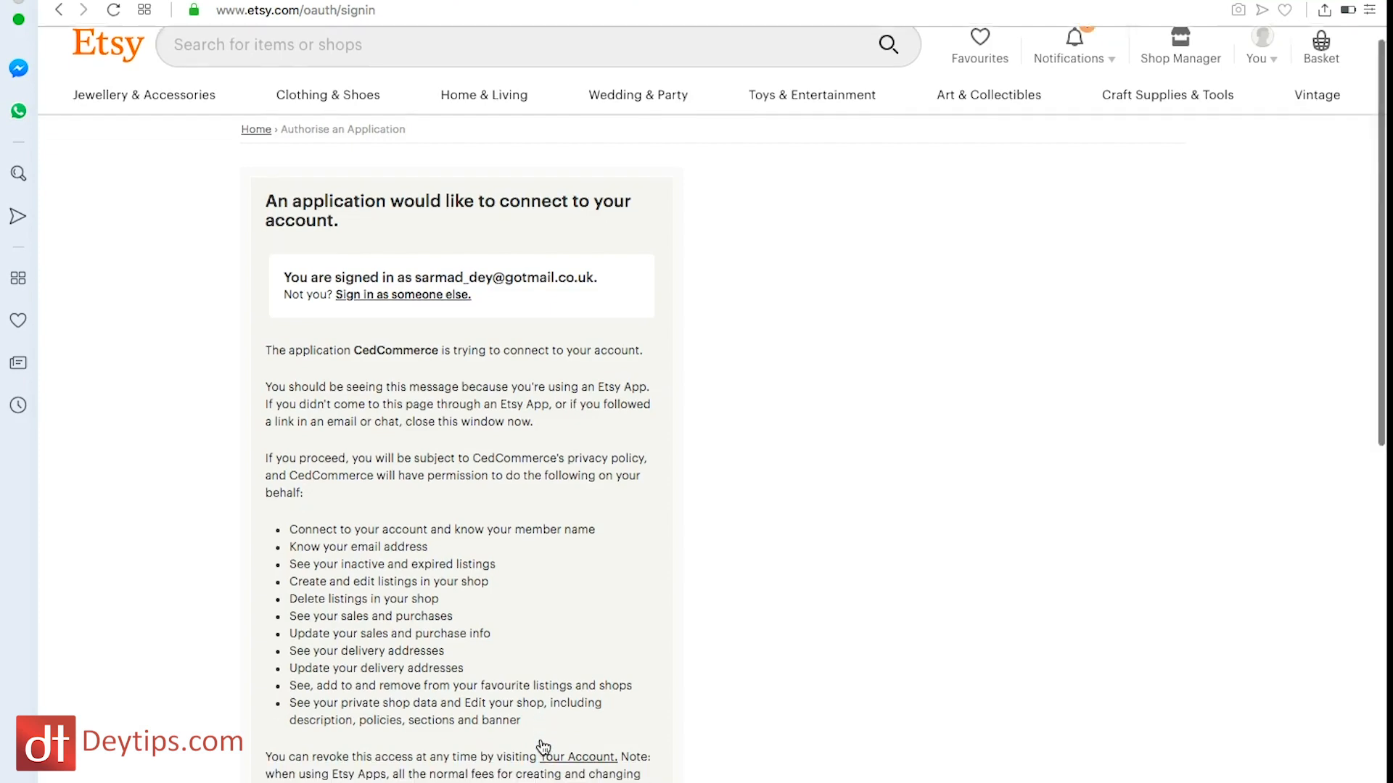
click(320, 619)
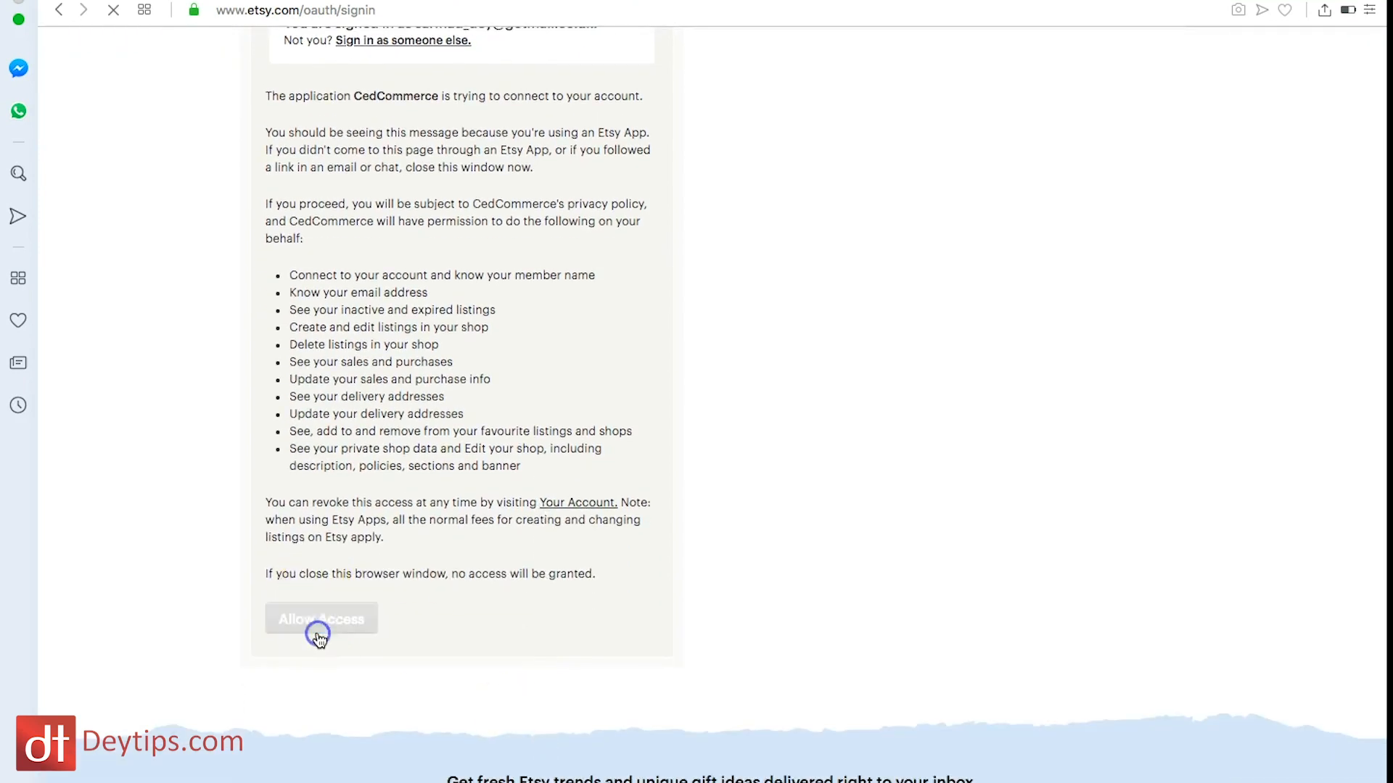
click(320, 619)
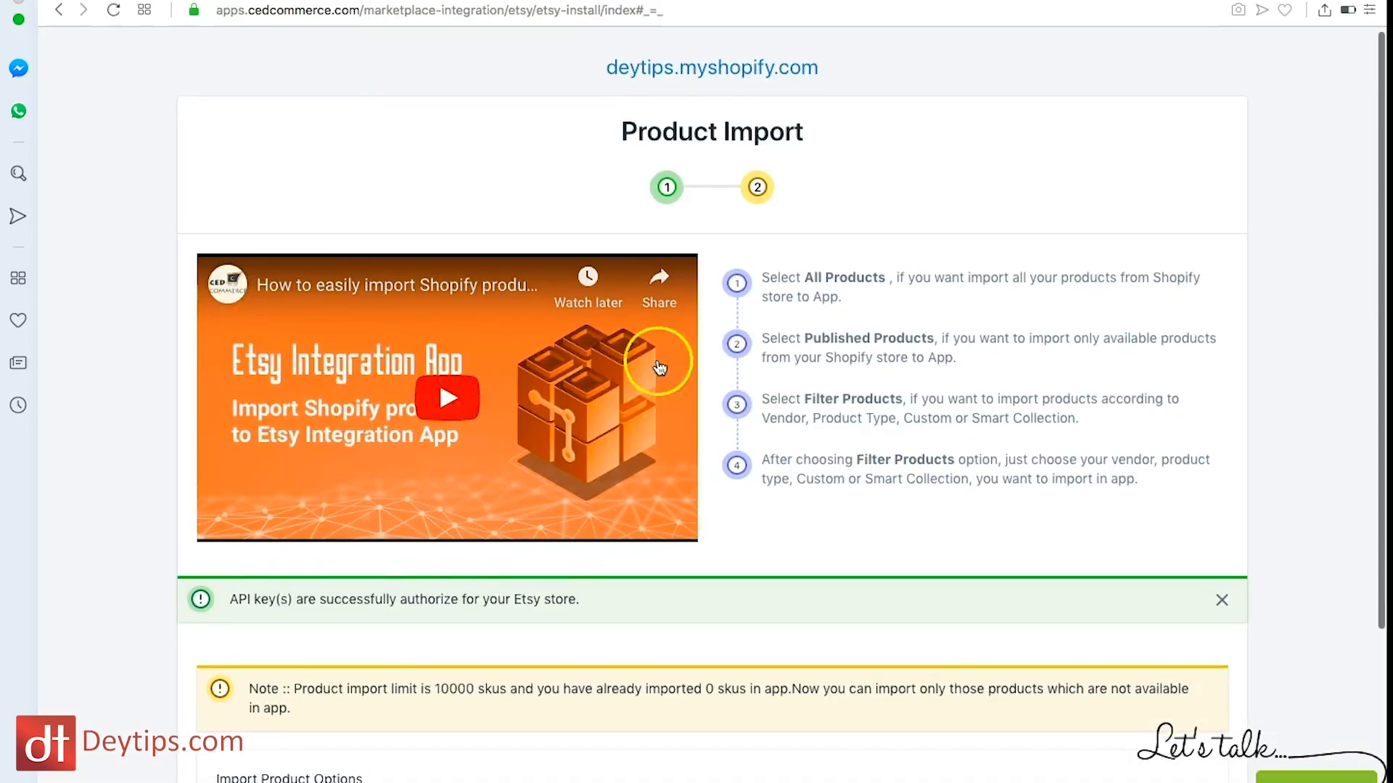
Import All Products from Shopify (1 SKU) and continue to the app dashboard.
scroll(down, 3)
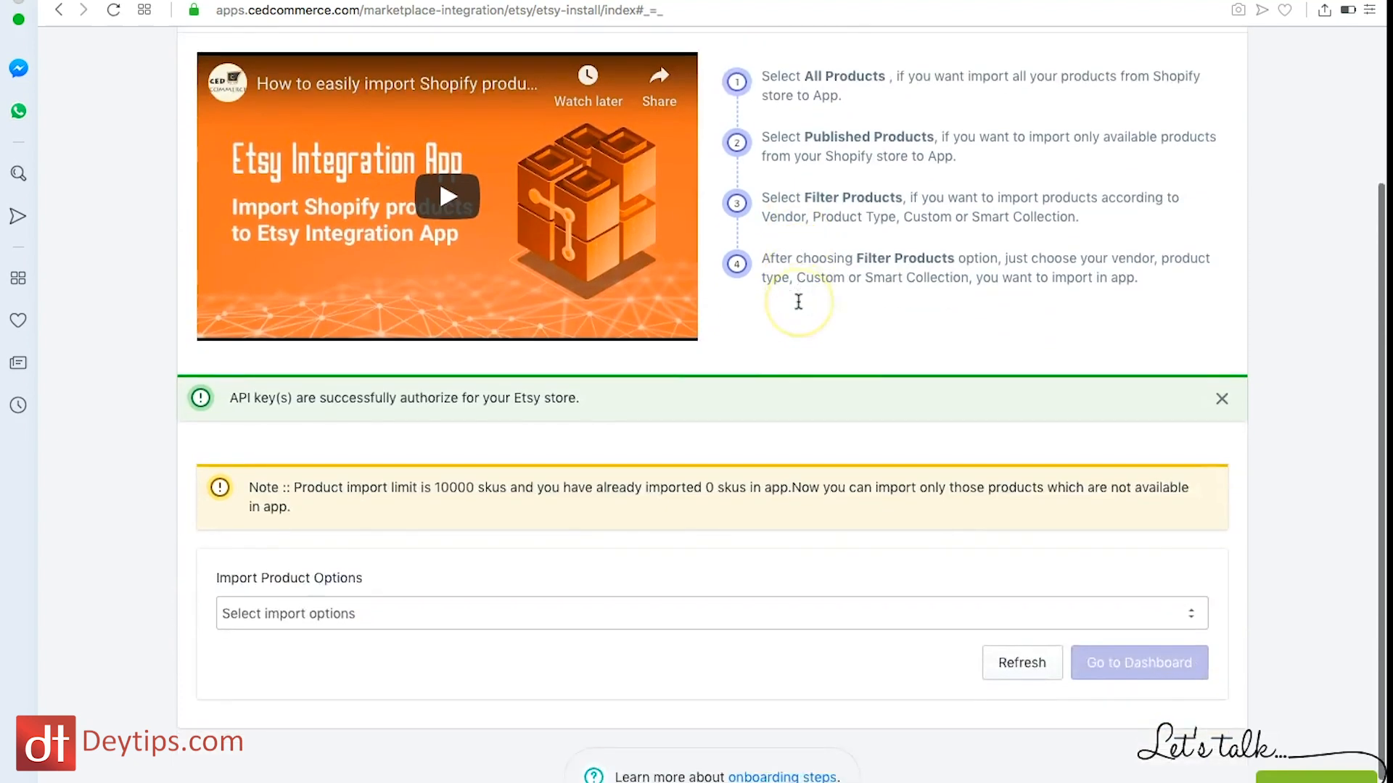
click(711, 612)
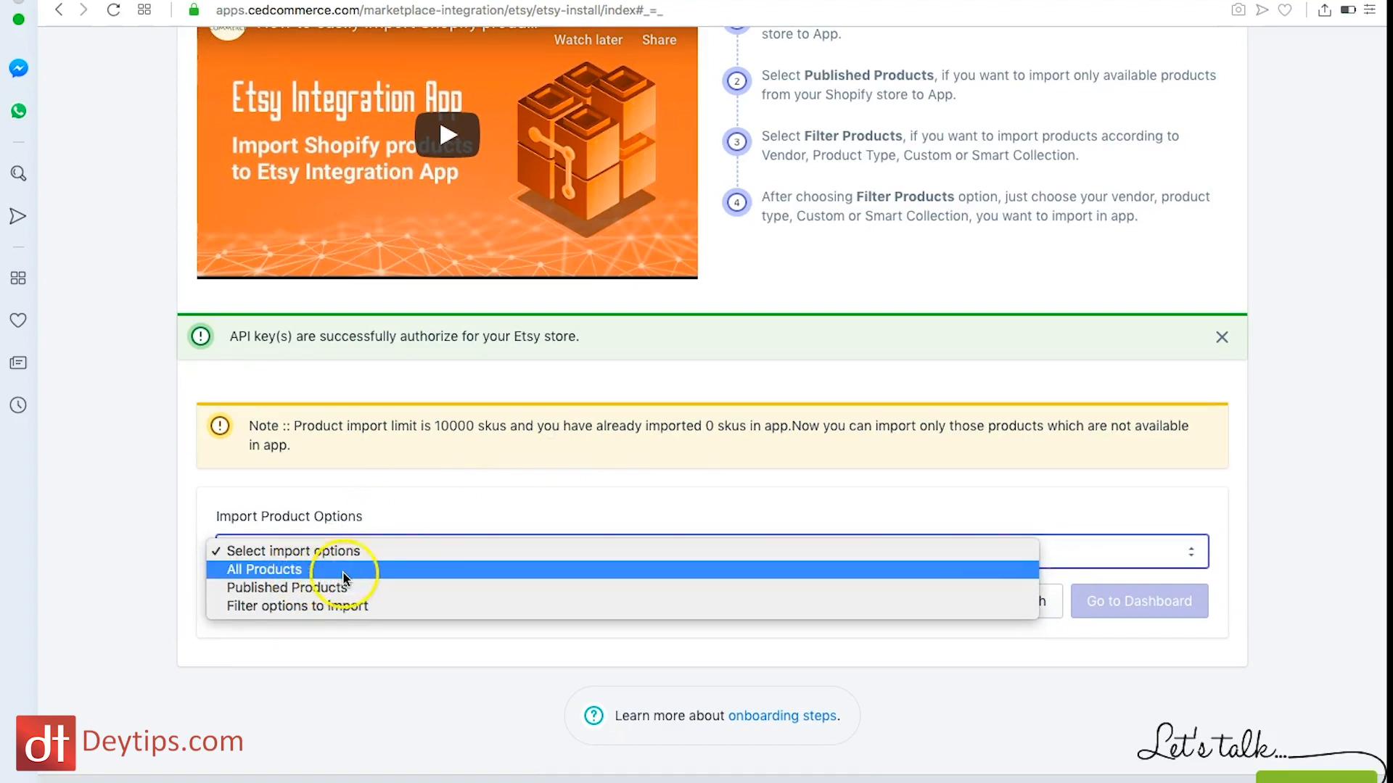
mouse_move(376, 587)
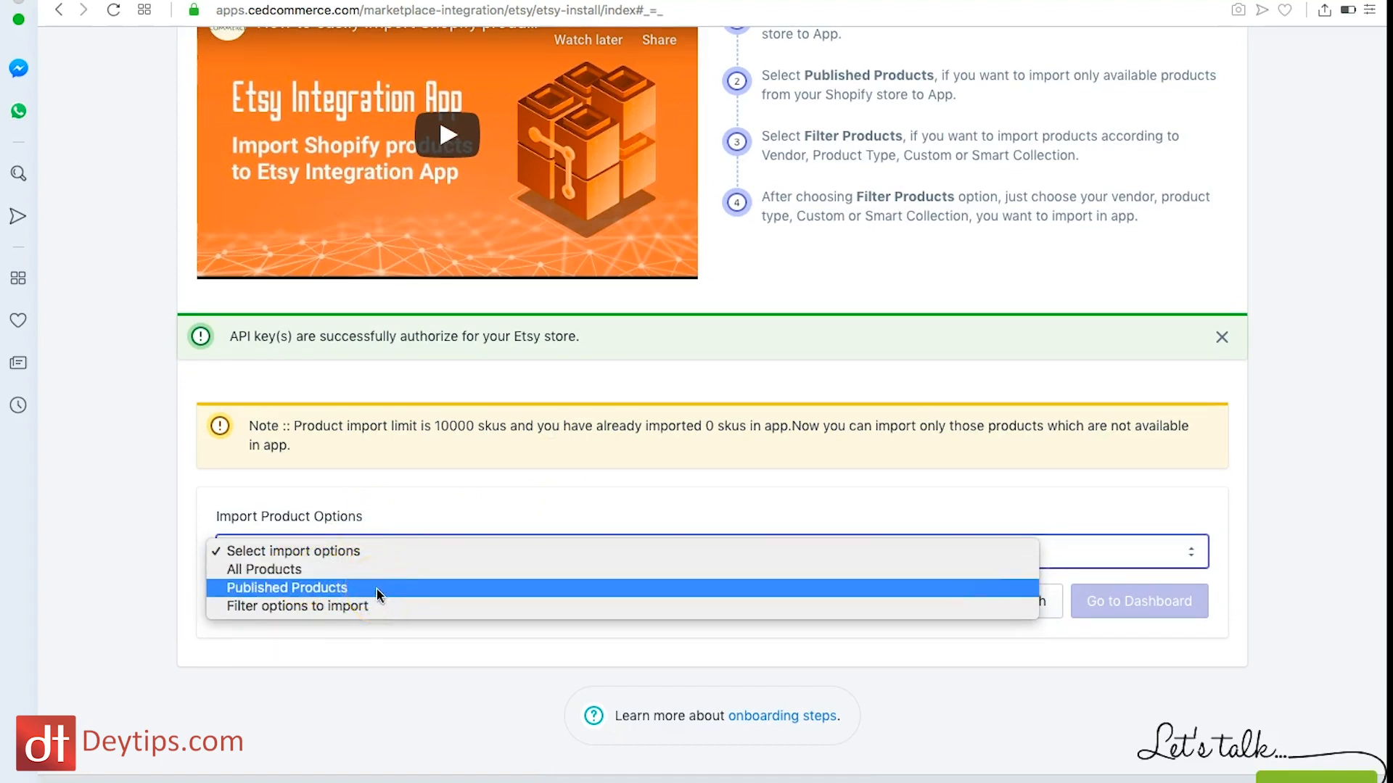
mouse_move(296, 607)
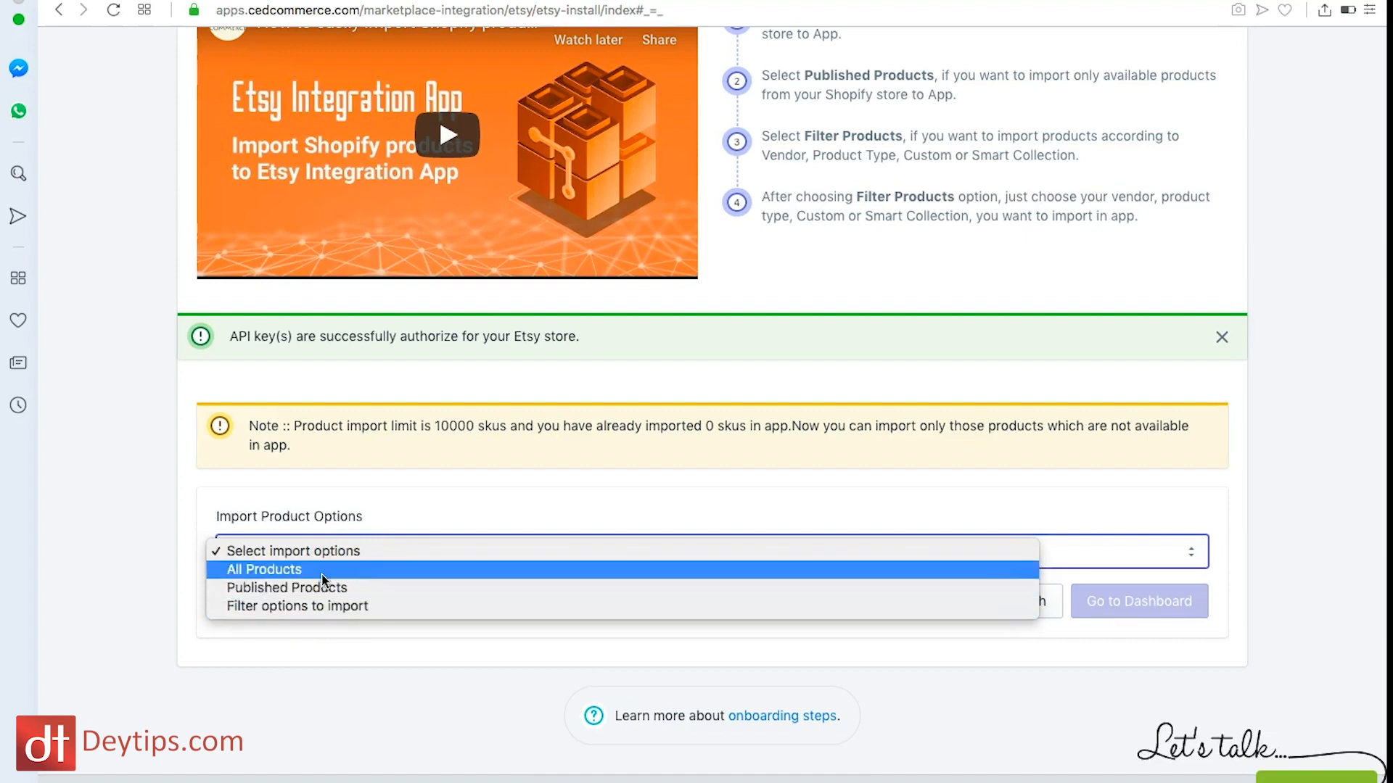
click(264, 568)
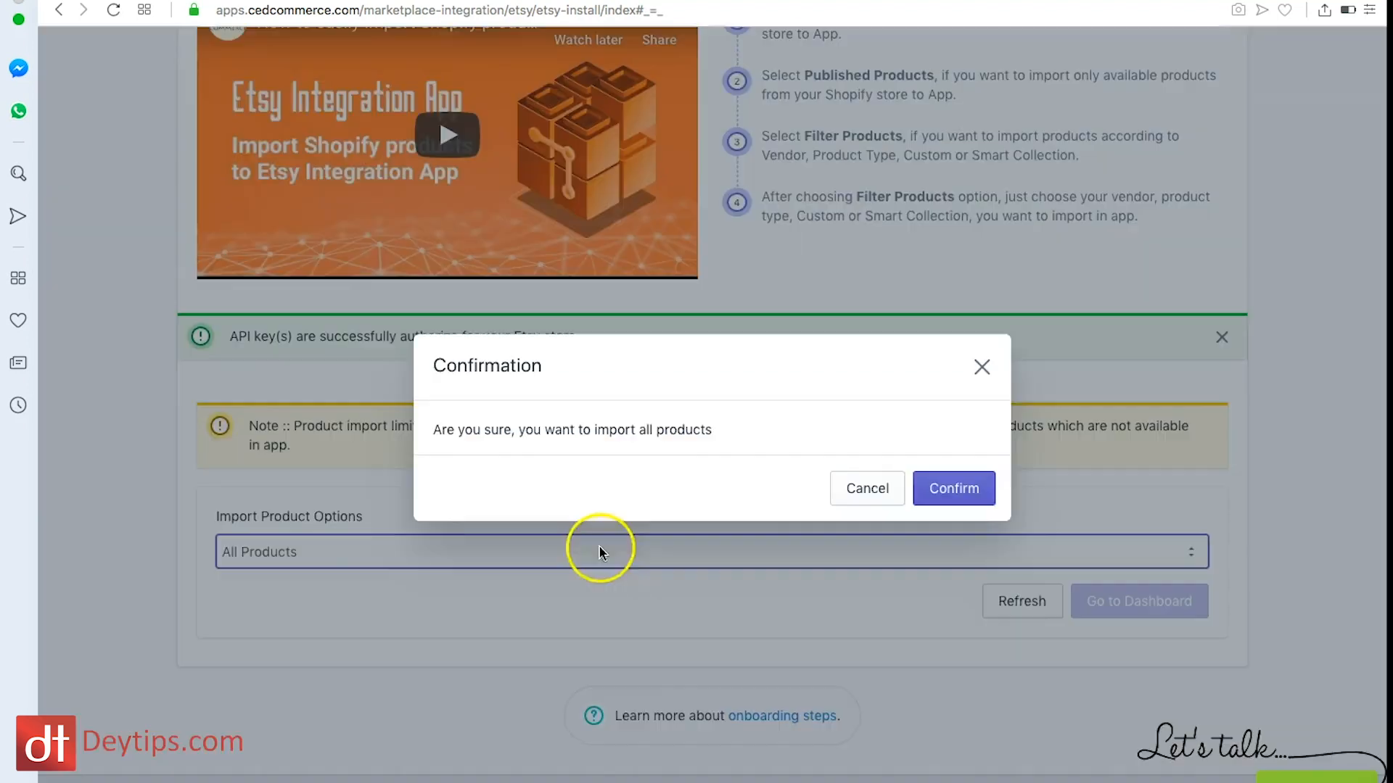
click(951, 489)
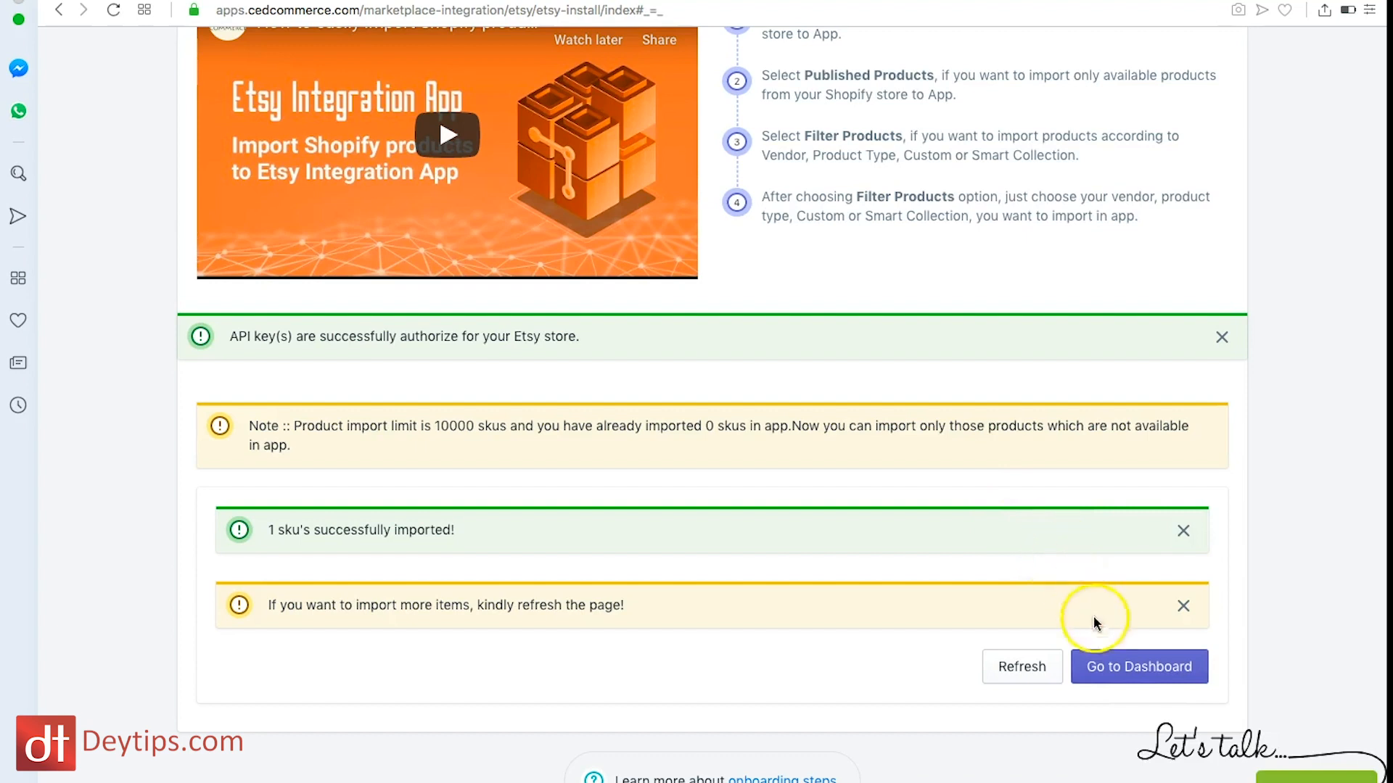
click(1137, 668)
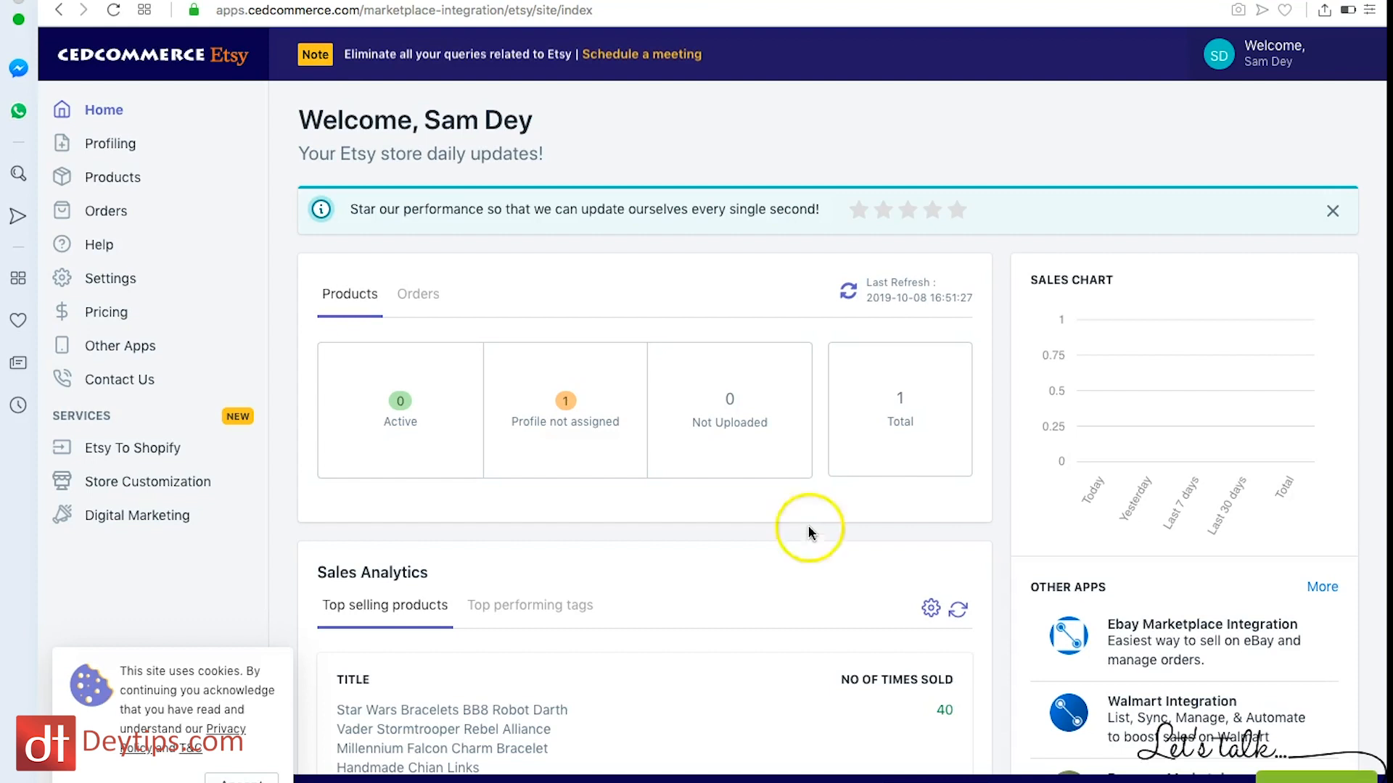
mouse_move(200, 111)
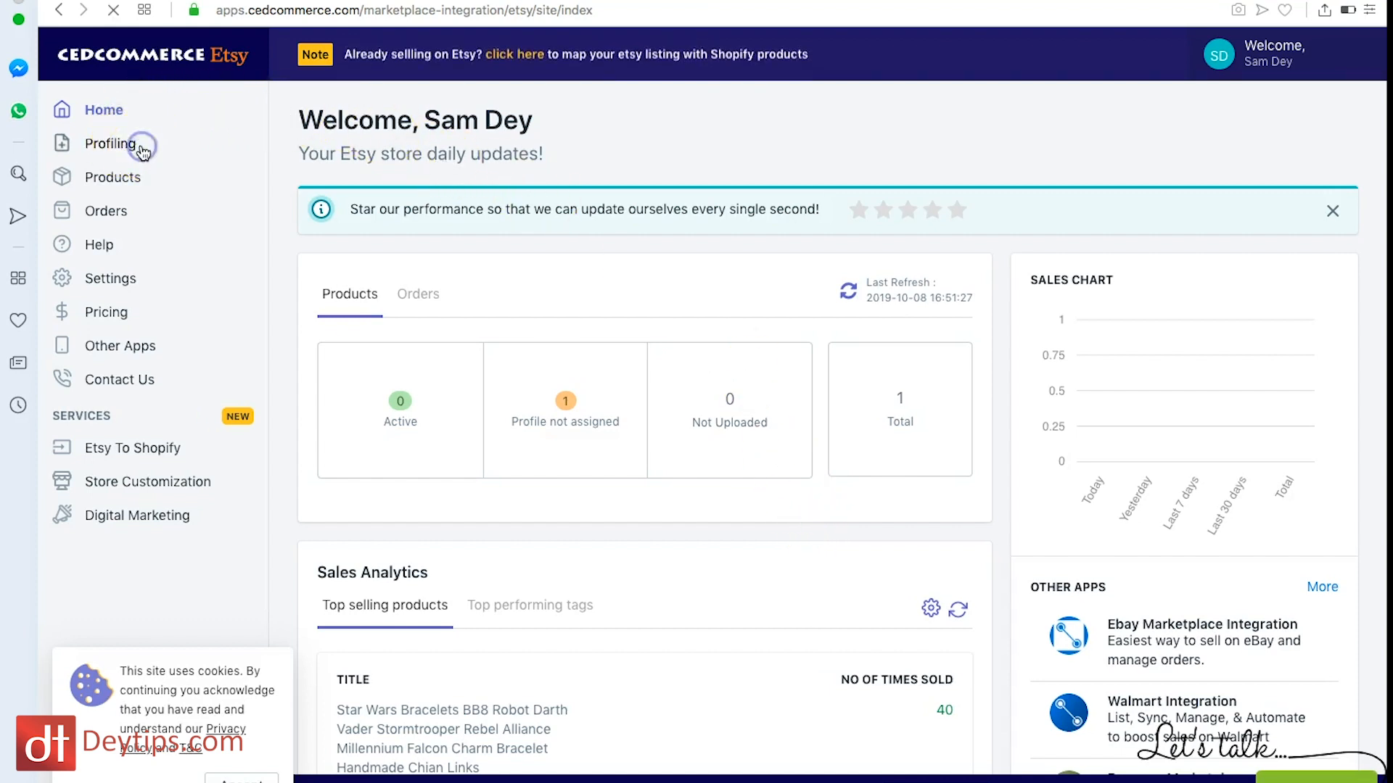
Go to the Profiling section showing All profiles.
click(109, 144)
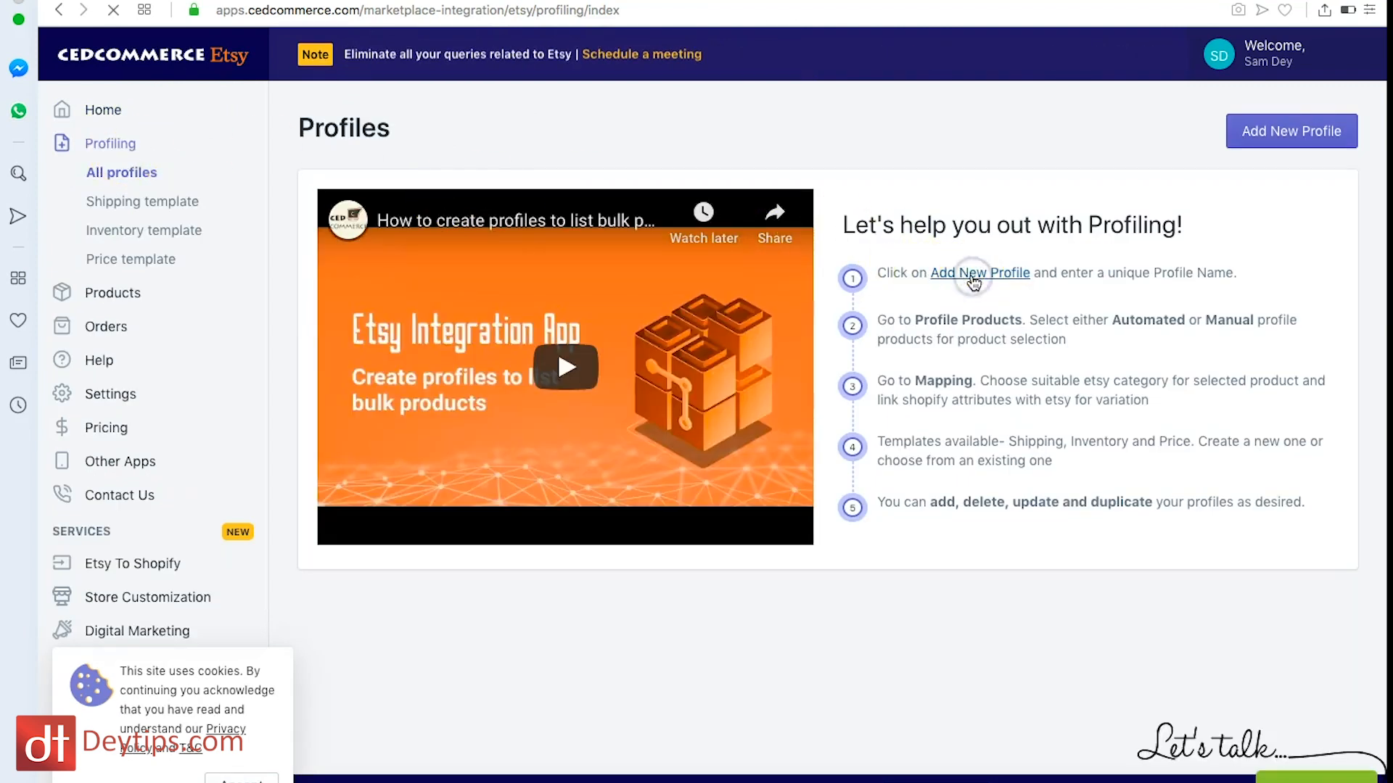
Start a new profile, review its Profile Products and Shipping Template sections, then go to Products.
click(1291, 131)
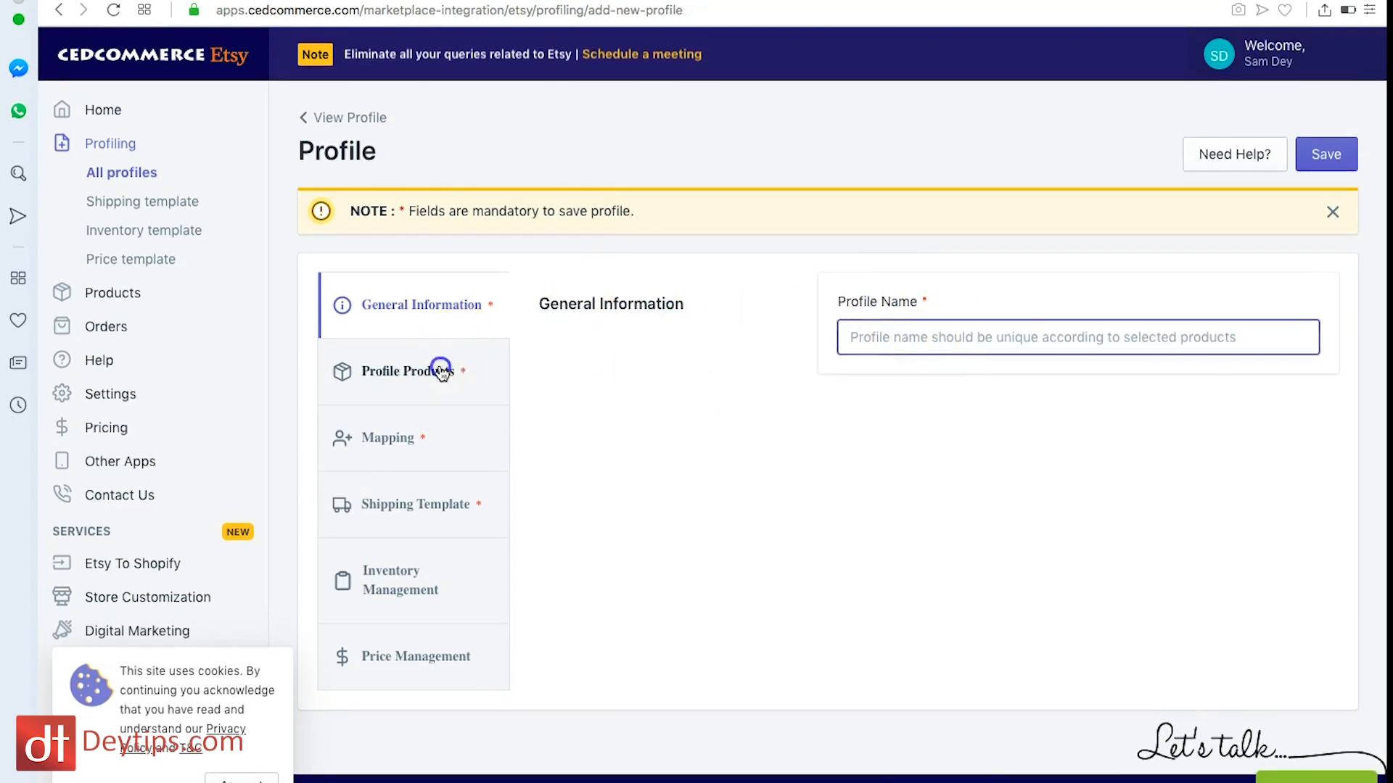
click(408, 371)
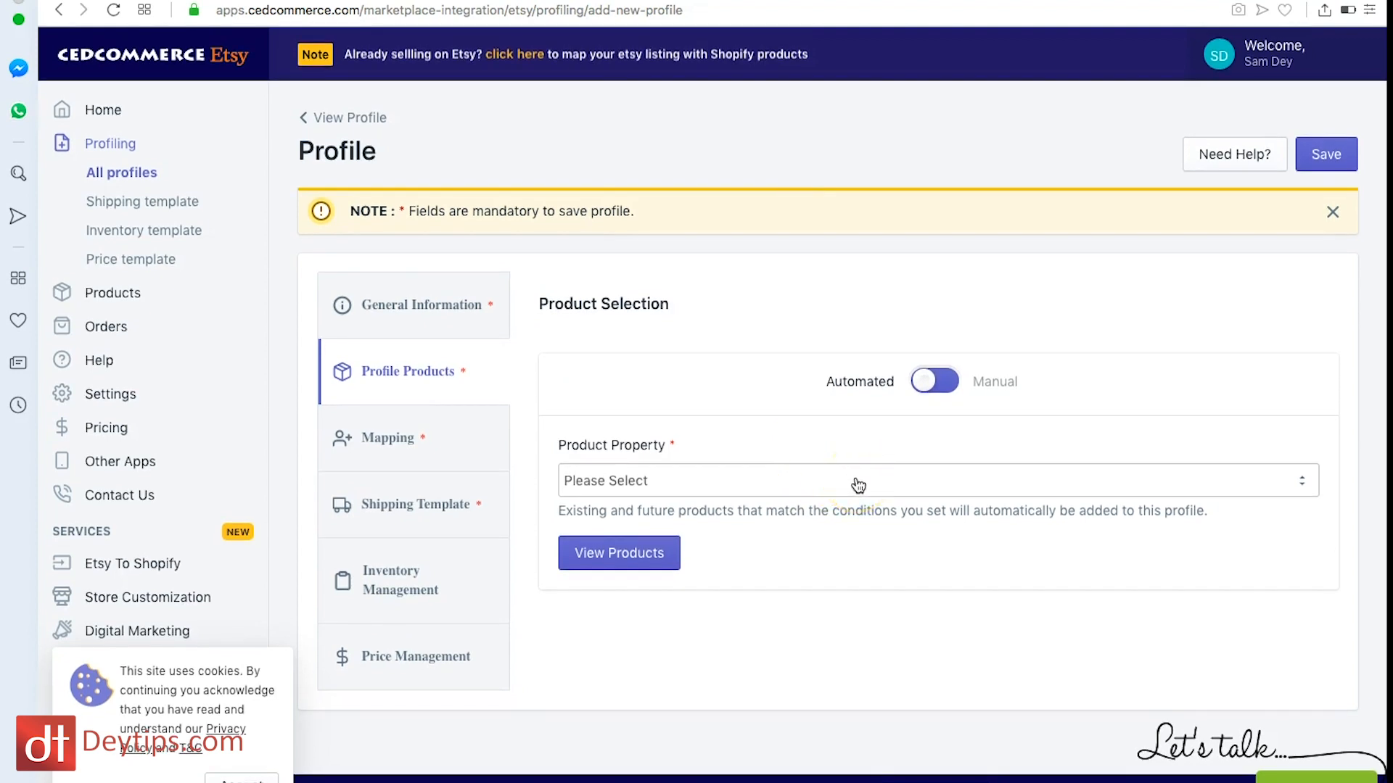
click(938, 480)
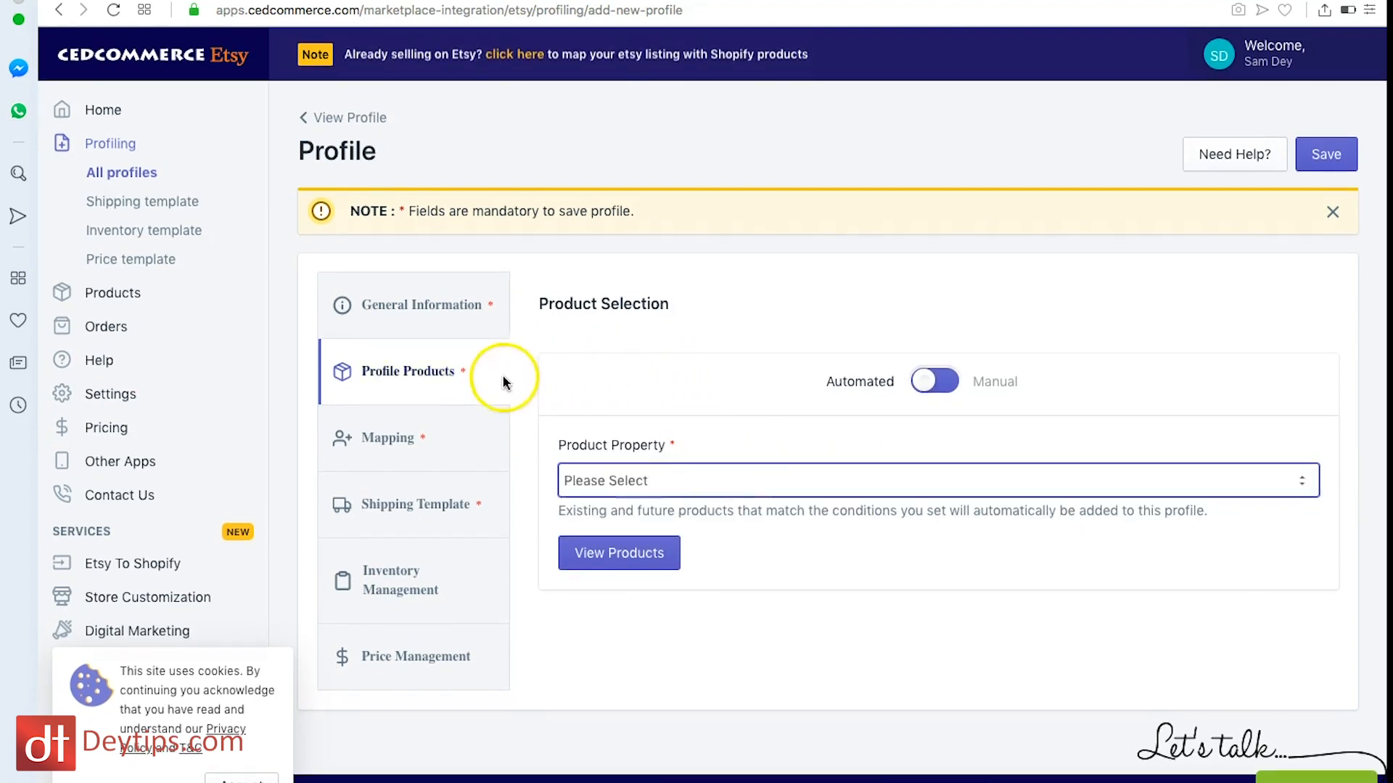
click(415, 503)
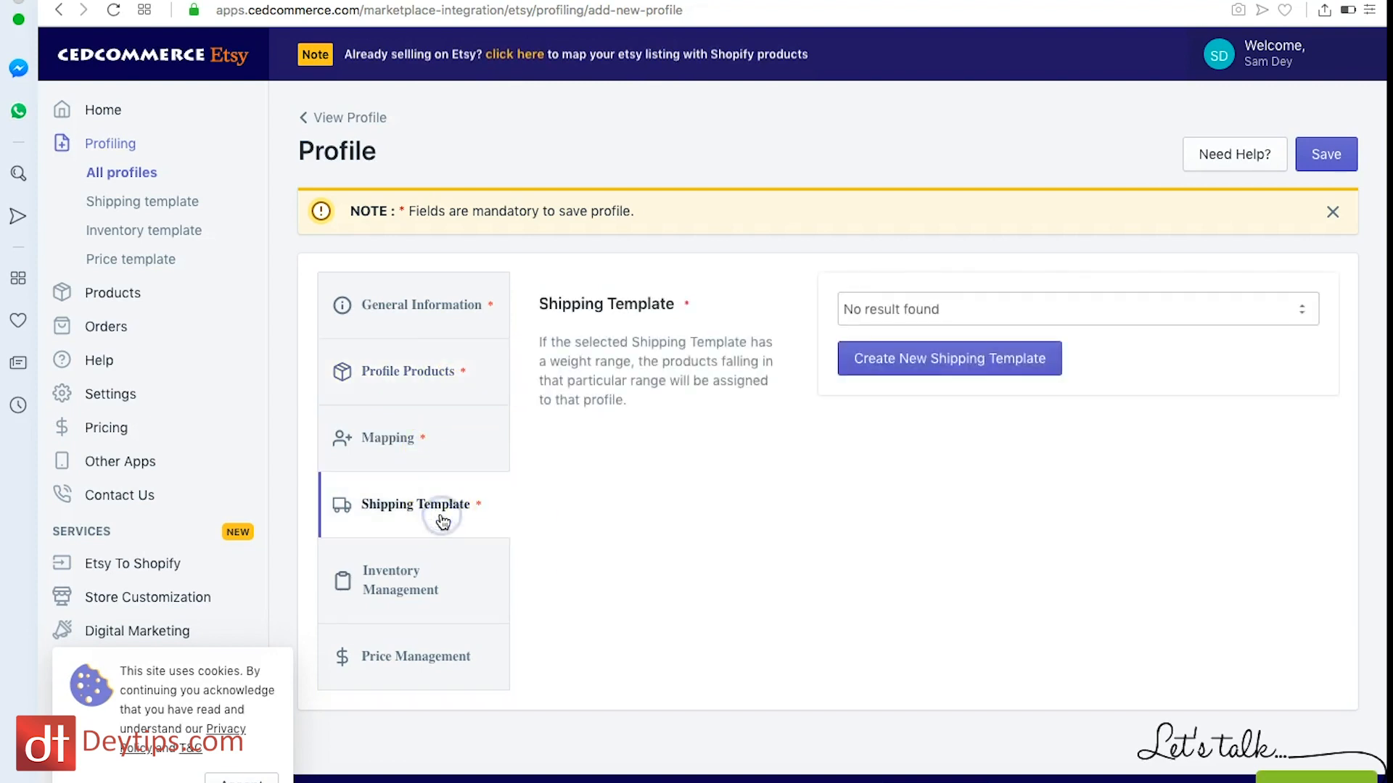
mouse_move(622, 425)
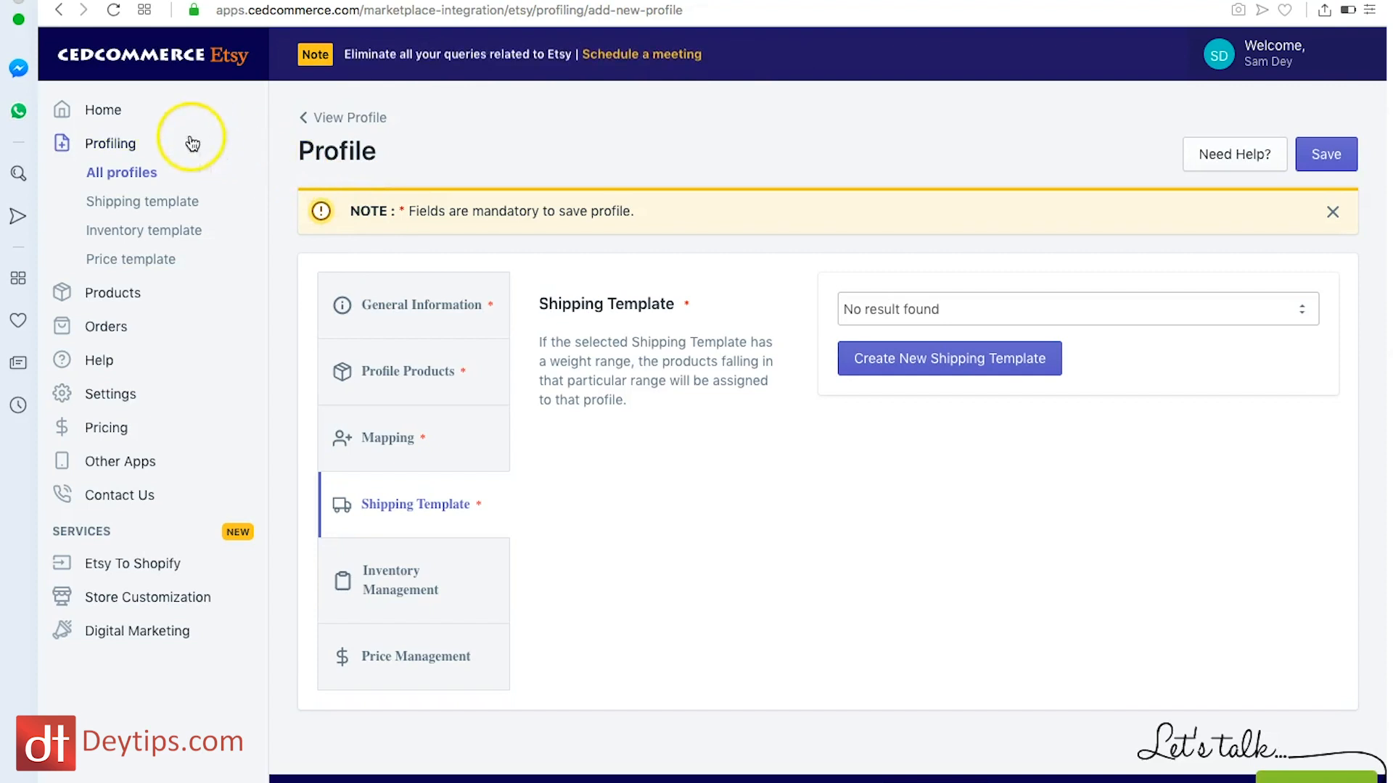
mouse_move(111, 292)
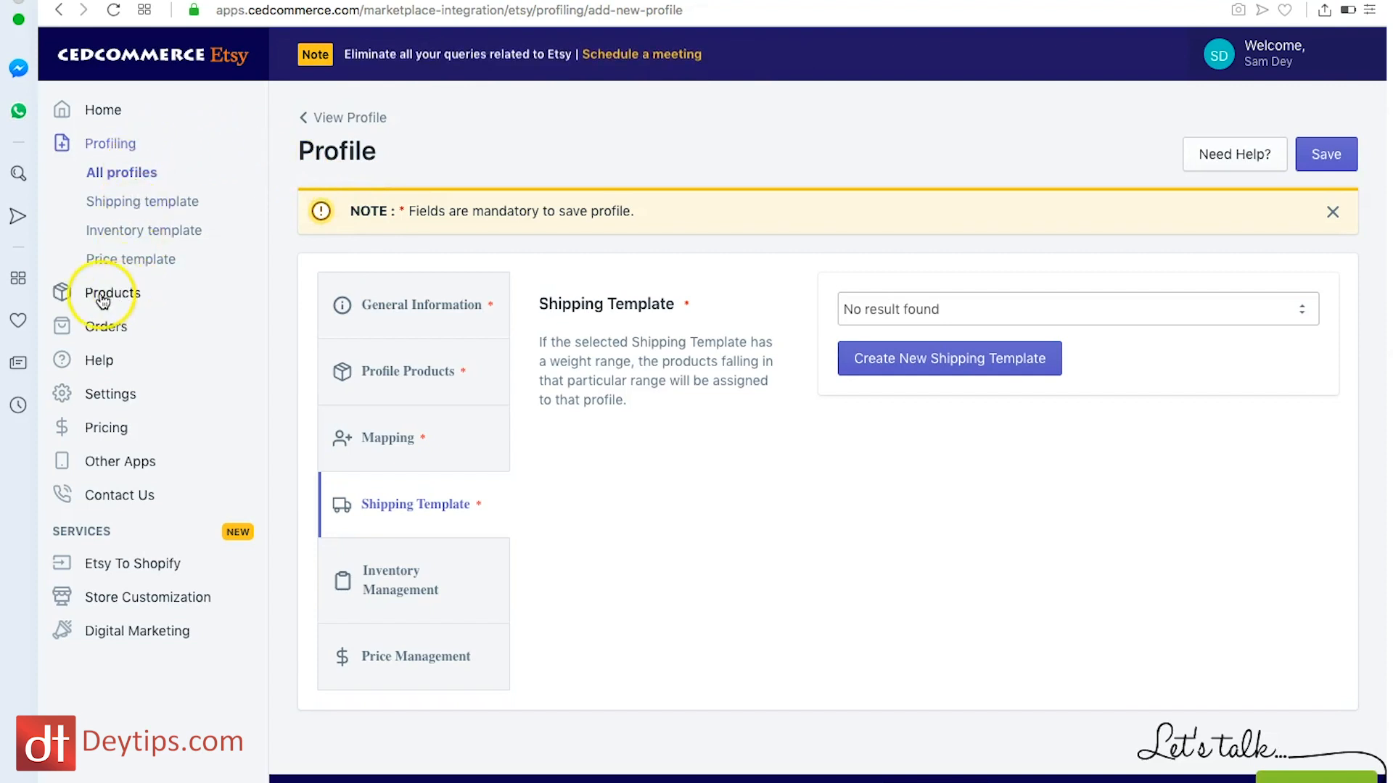
click(112, 293)
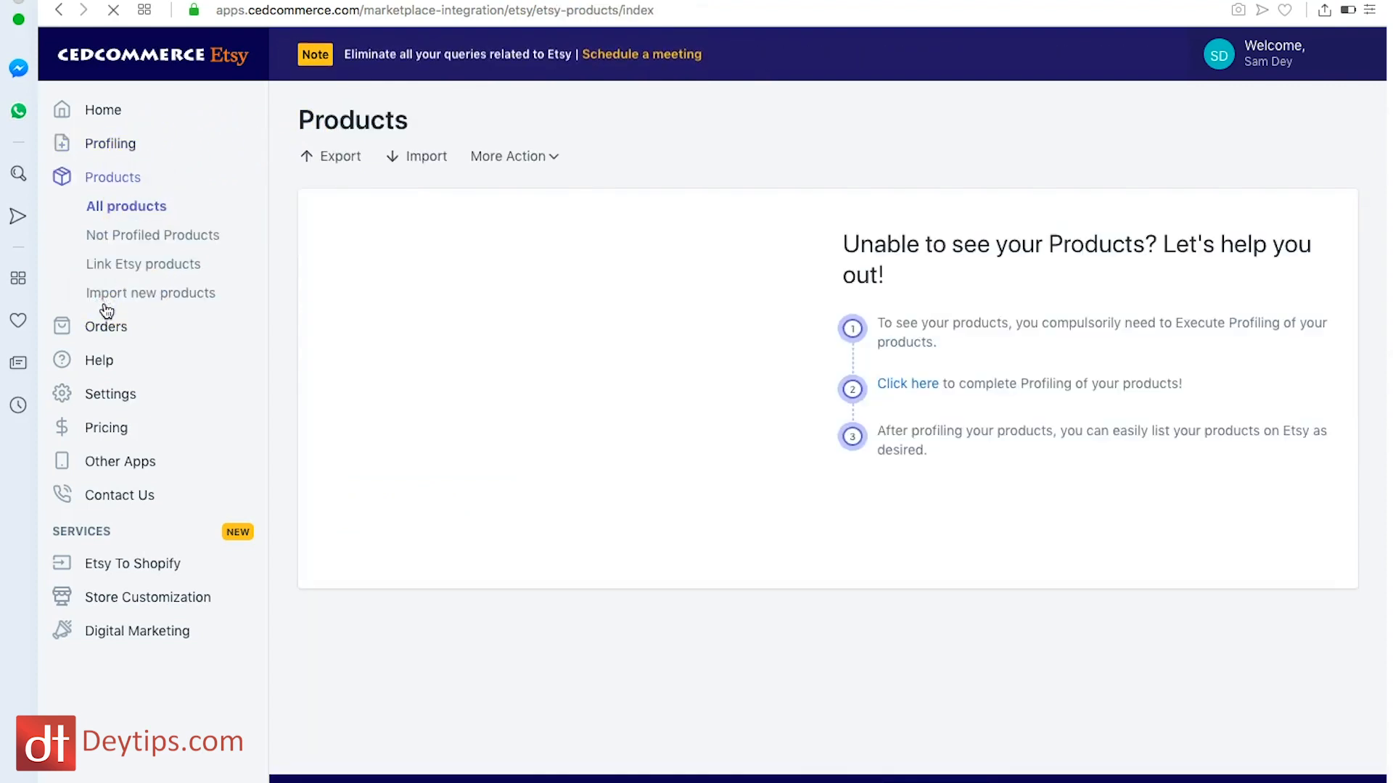